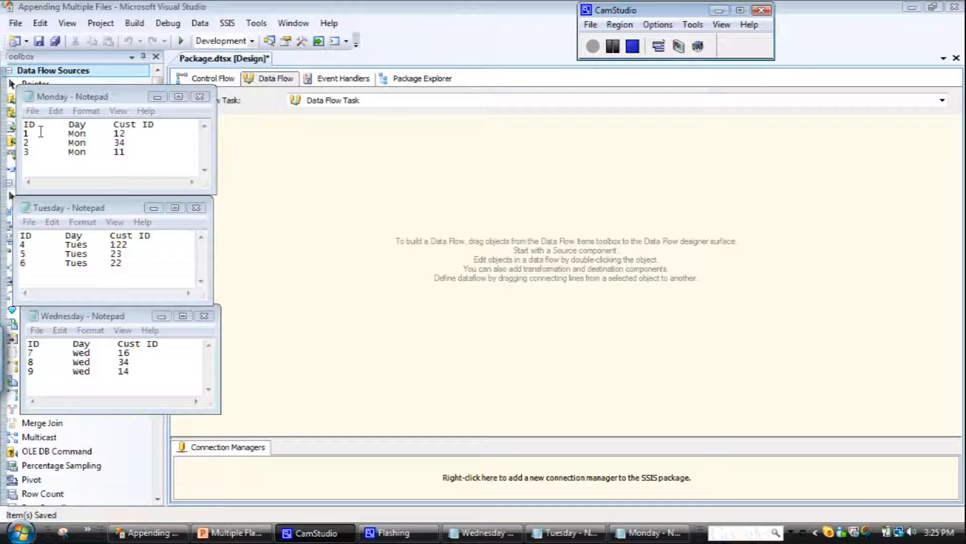
mouse_move(76, 213)
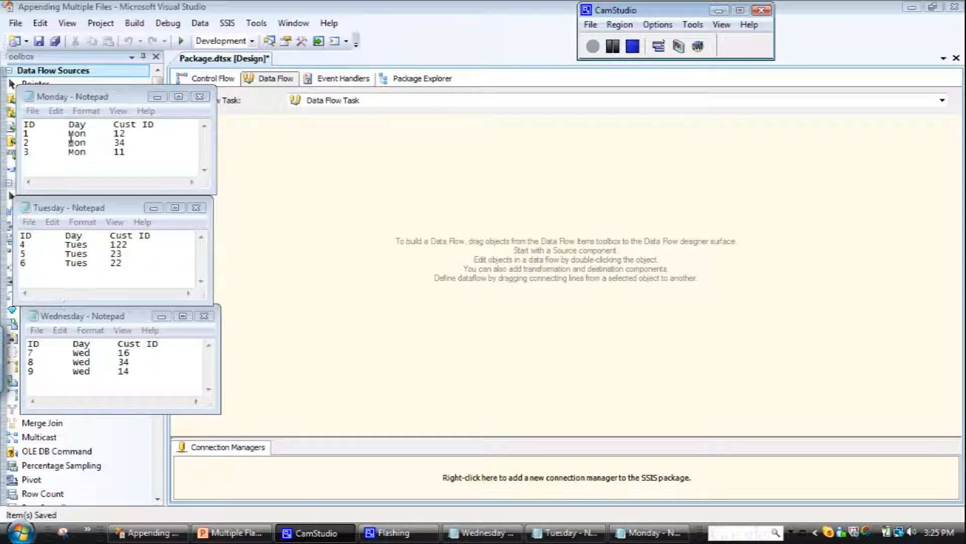
mouse_move(95, 142)
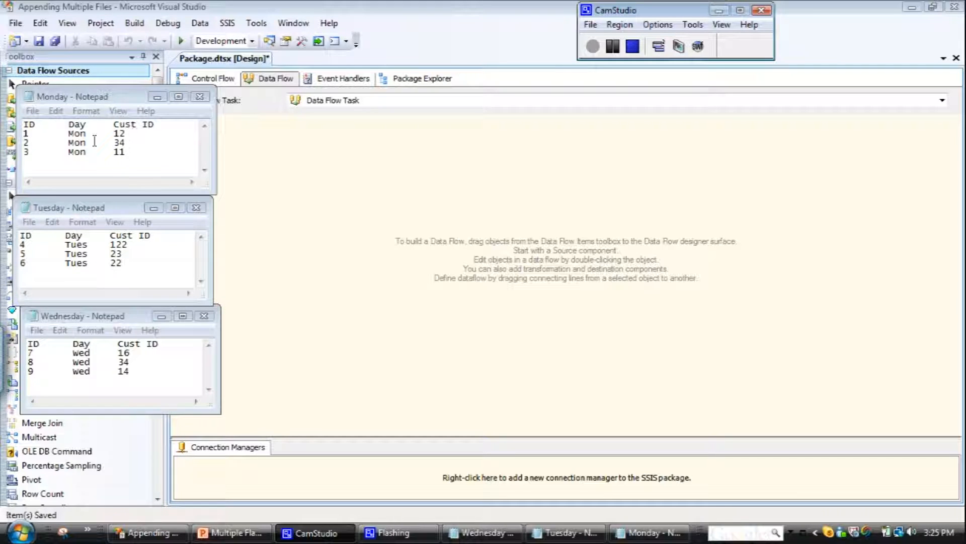
mouse_move(134, 318)
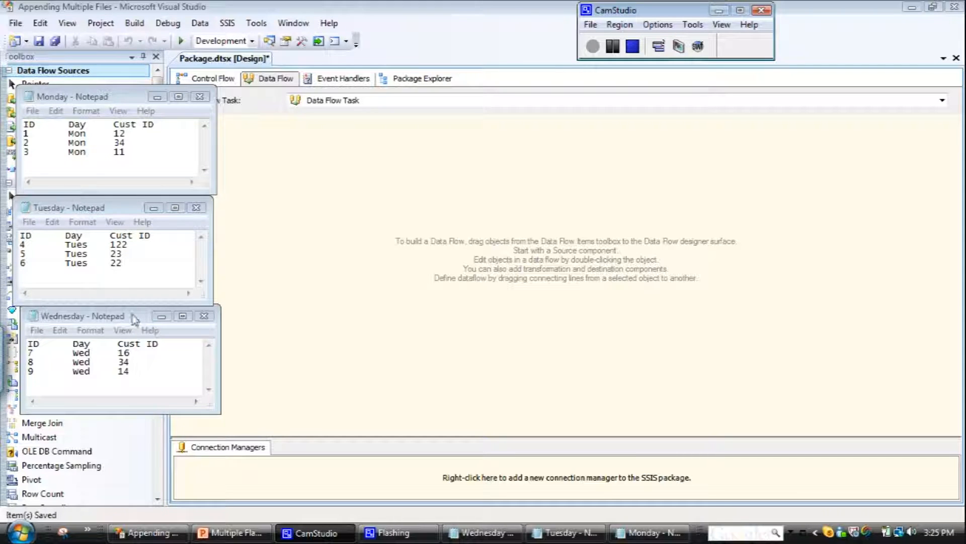
mouse_move(254, 348)
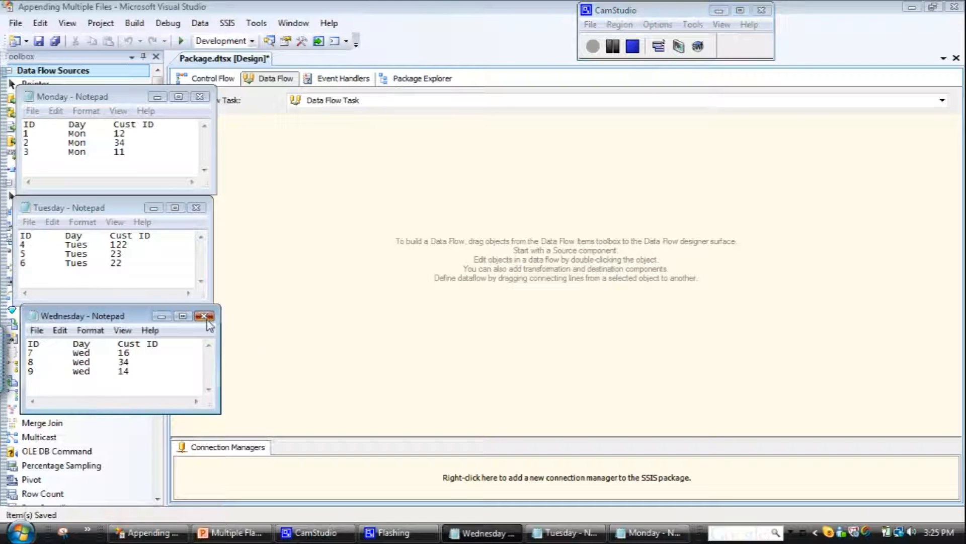
Step: Close the Tuesday data file in Notepad
click(204, 316)
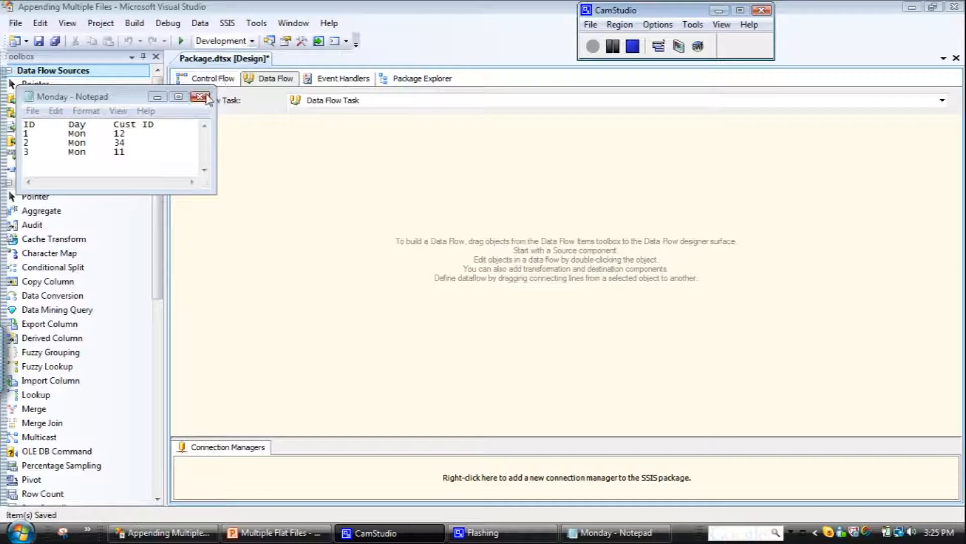
Step: Close the Monday file and start a New Connection from the Connection Managers area
click(199, 96)
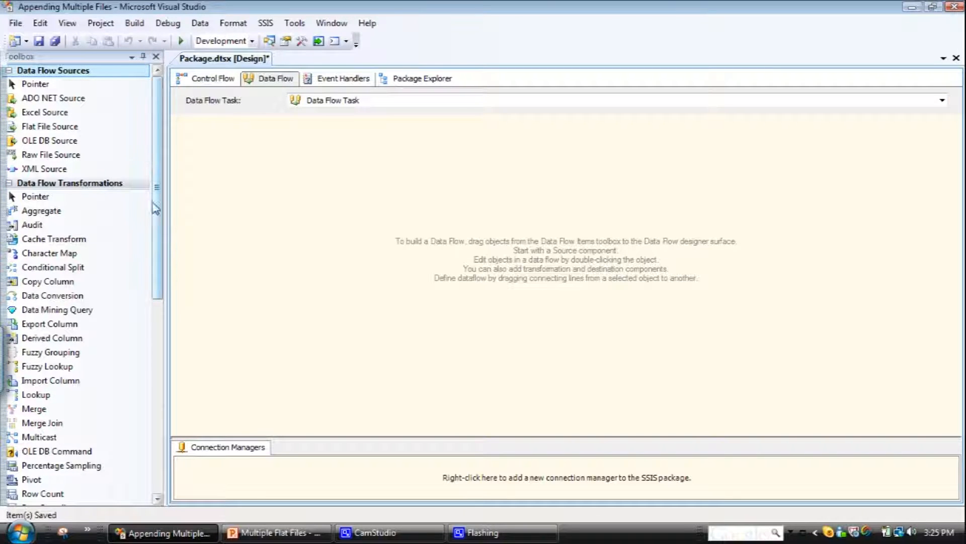
mouse_move(236, 478)
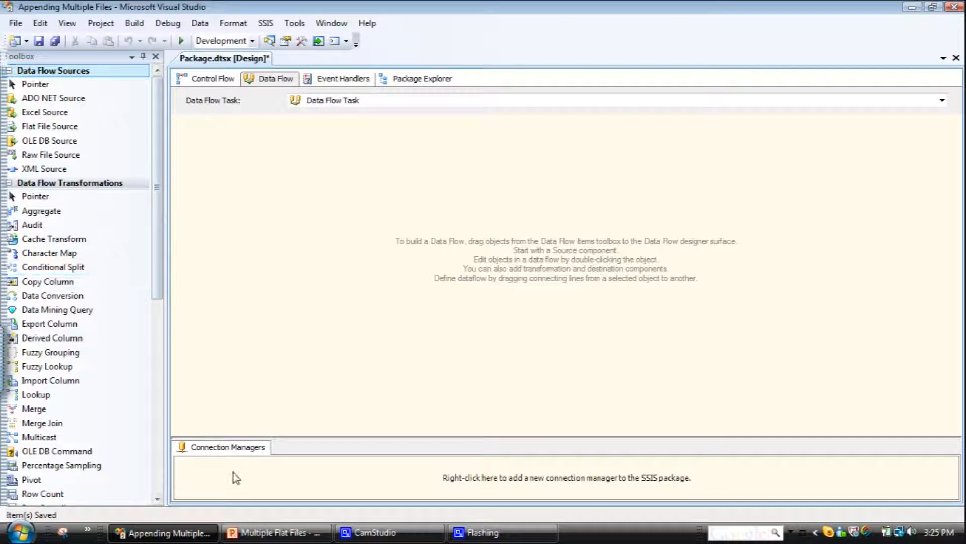
right_click(236, 477)
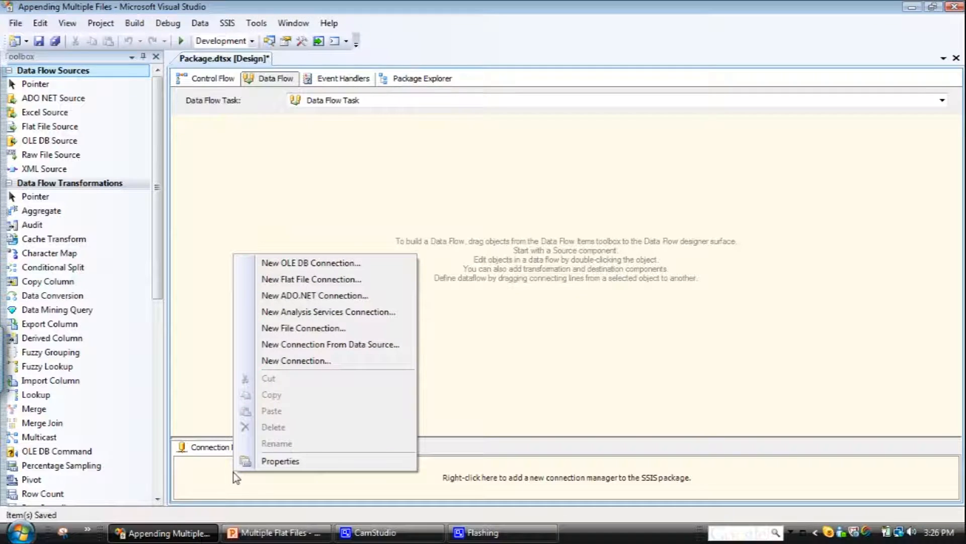
click(235, 479)
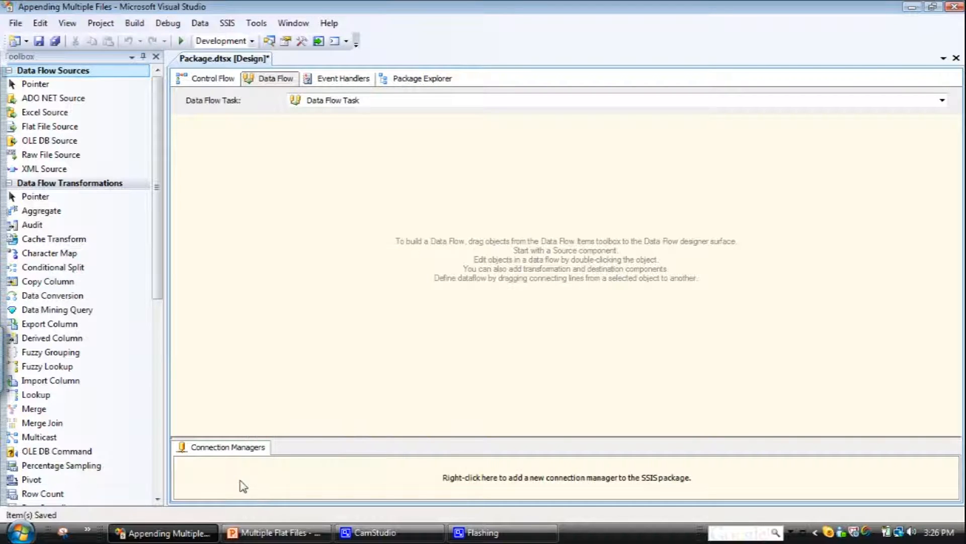
right_click(242, 486)
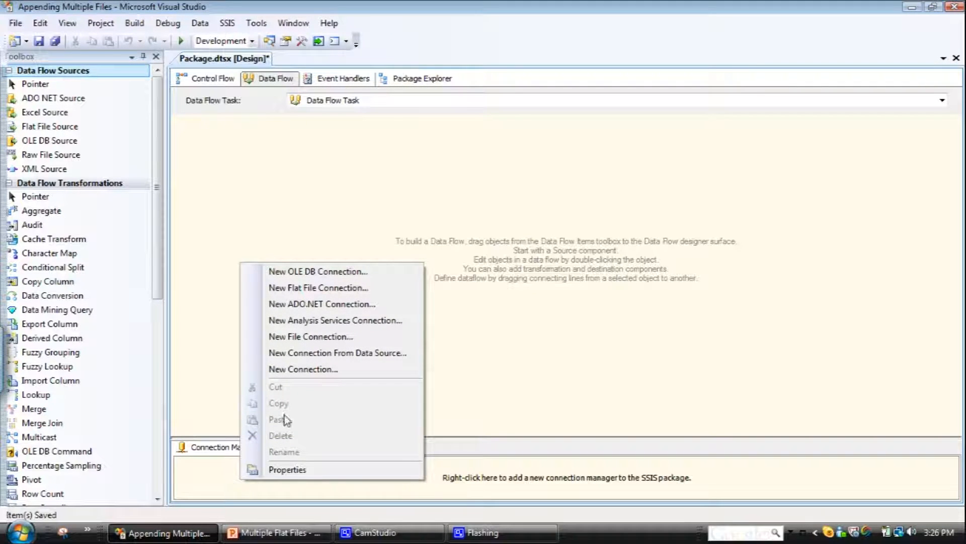
click(302, 369)
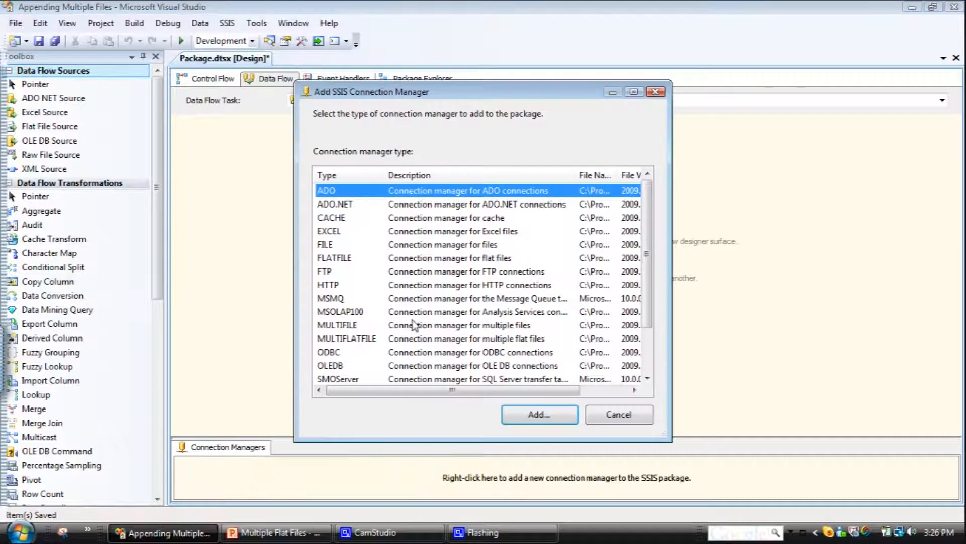
Step: Add a MULTIFLATFILE connection manager to the package
click(346, 338)
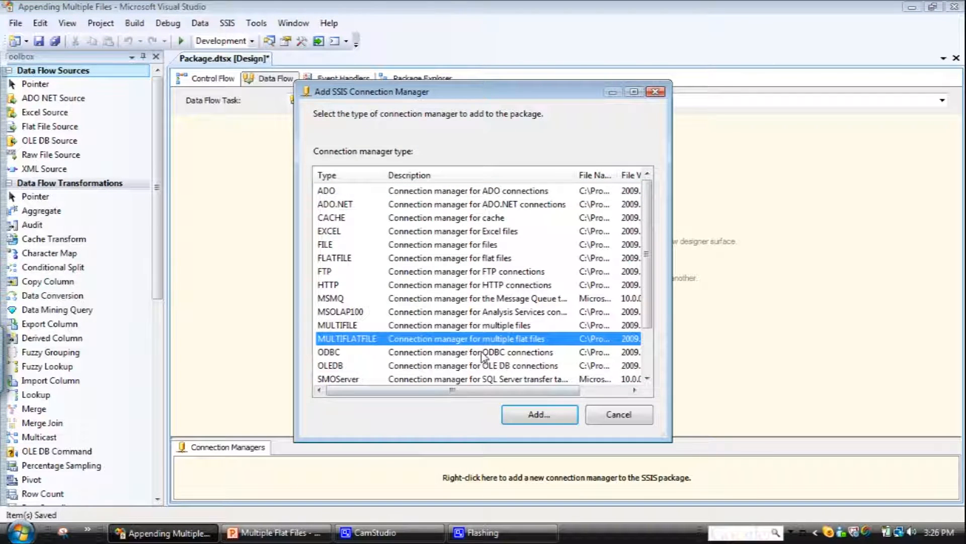
click(540, 415)
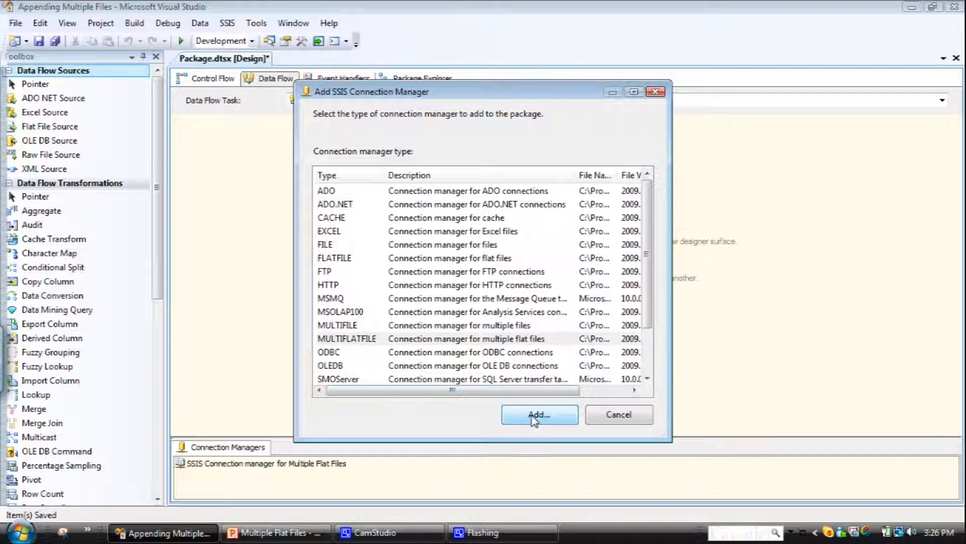
Step: Name the new connection manager 'Multiple Flat File'
click(539, 415)
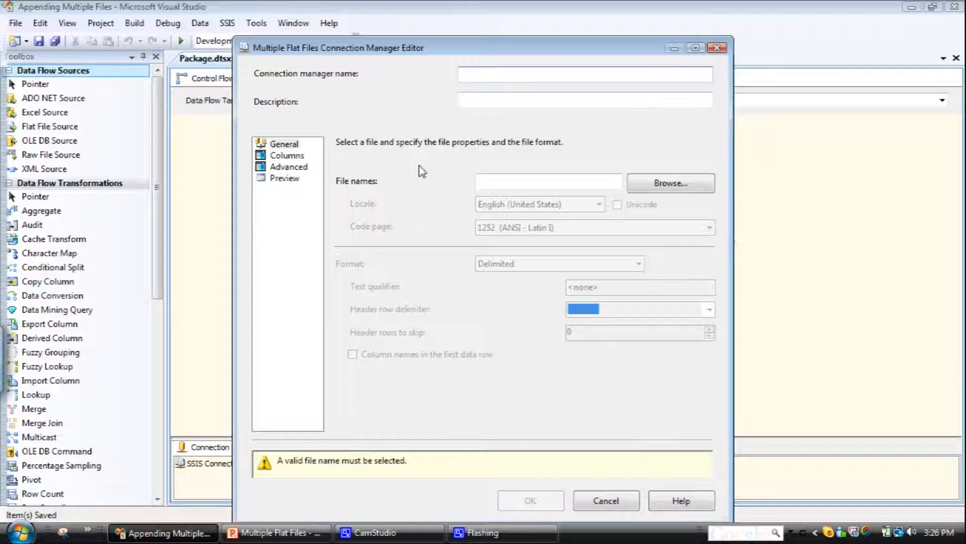
text(Multiple)
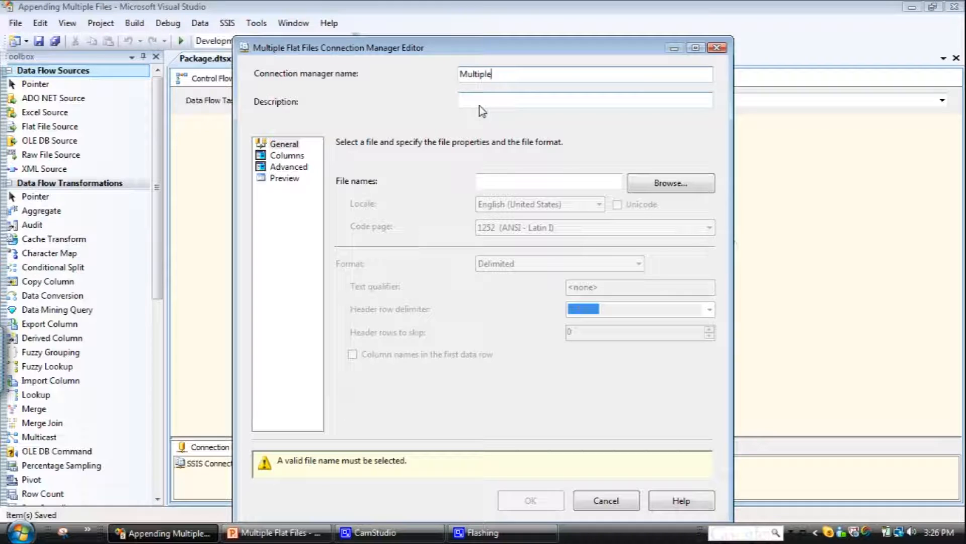
text(Flat File)
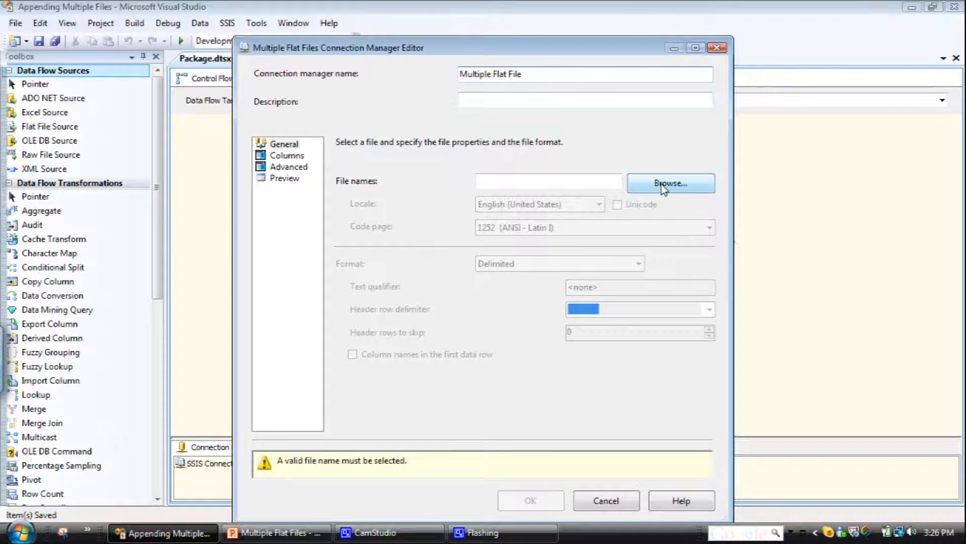
Step: Point the connection at the Monday, Tuesday and Wednesday files in the Text folder
click(671, 182)
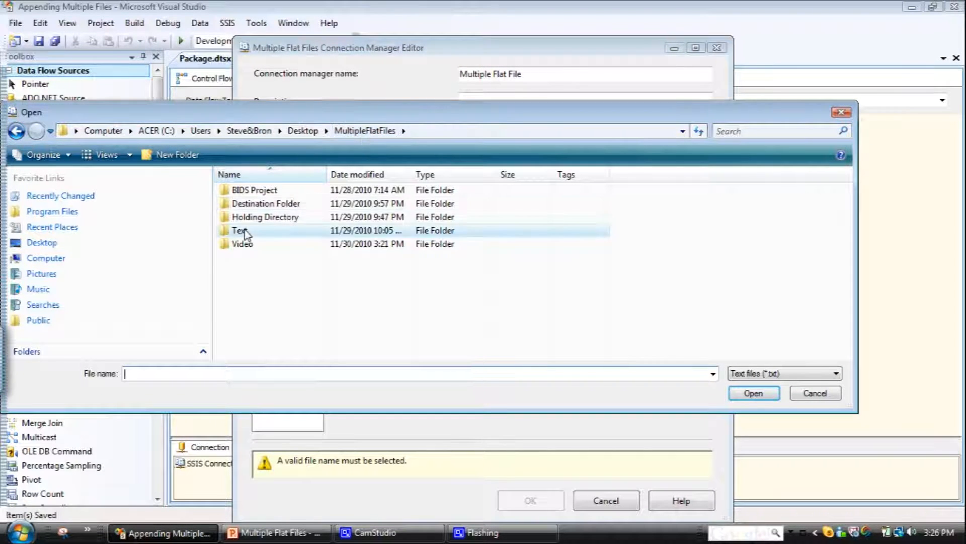
double_click(240, 230)
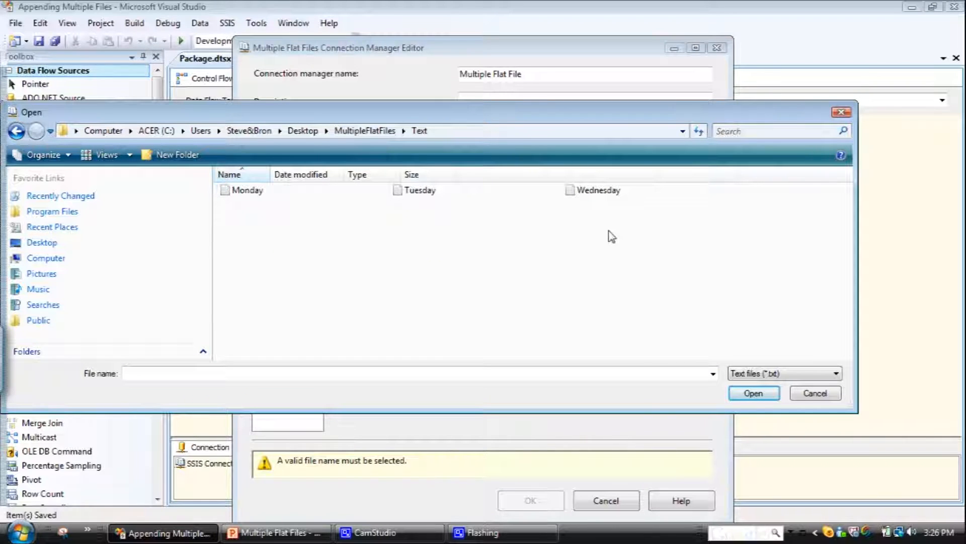
click(598, 191)
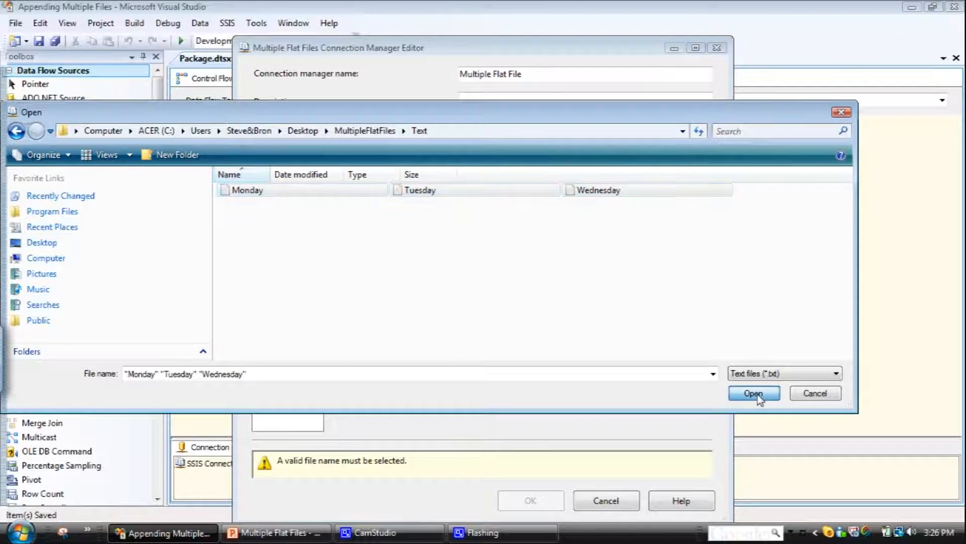
click(754, 393)
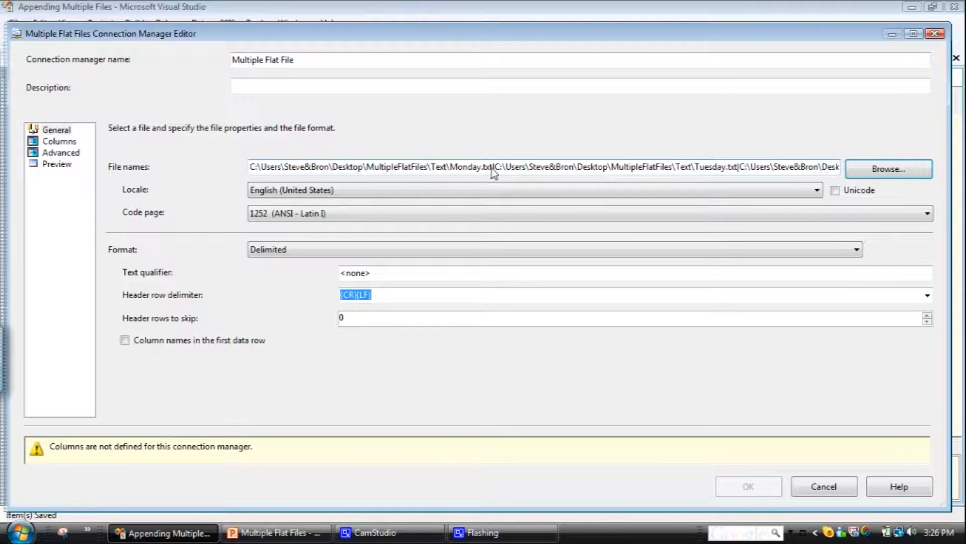
mouse_move(468, 173)
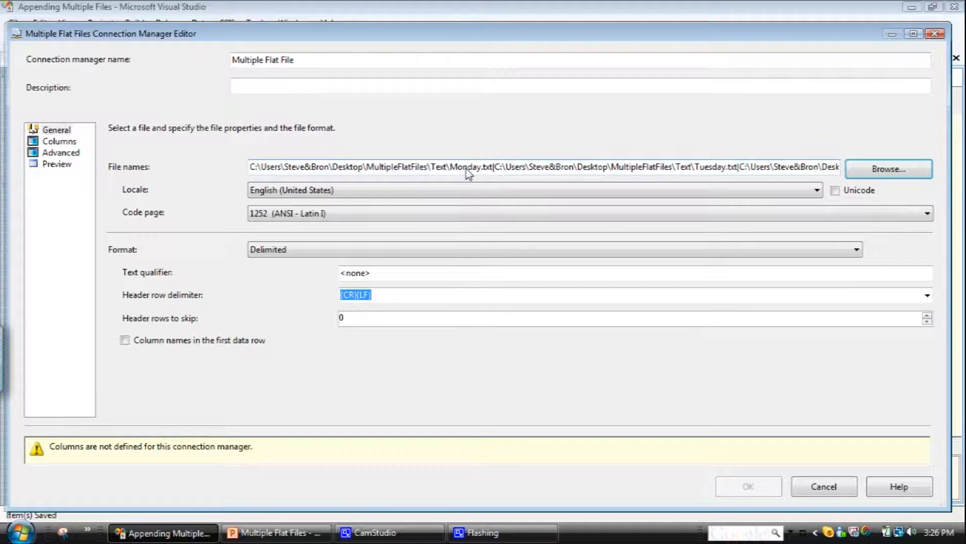
mouse_move(731, 167)
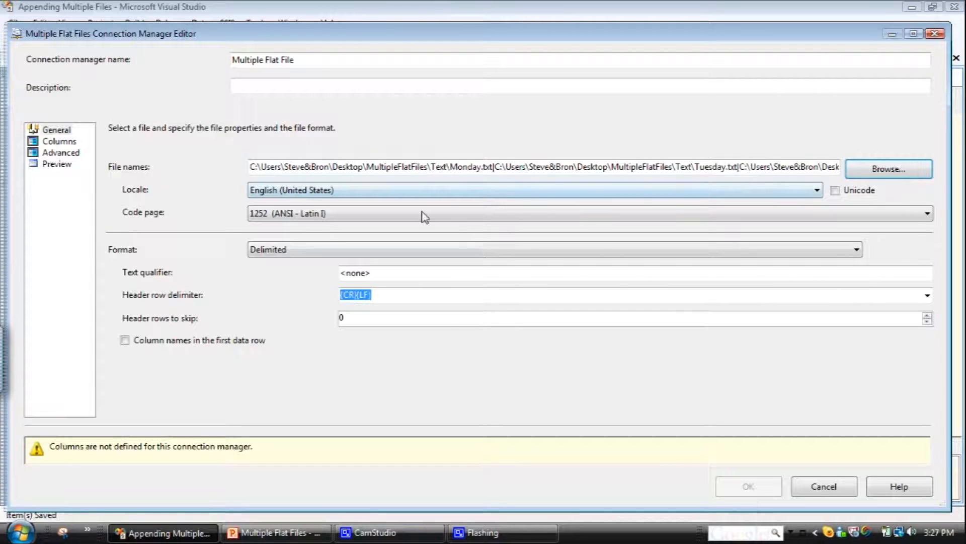
Step: Review the Columns, Advanced and Preview pages, then save the connection manager
click(58, 141)
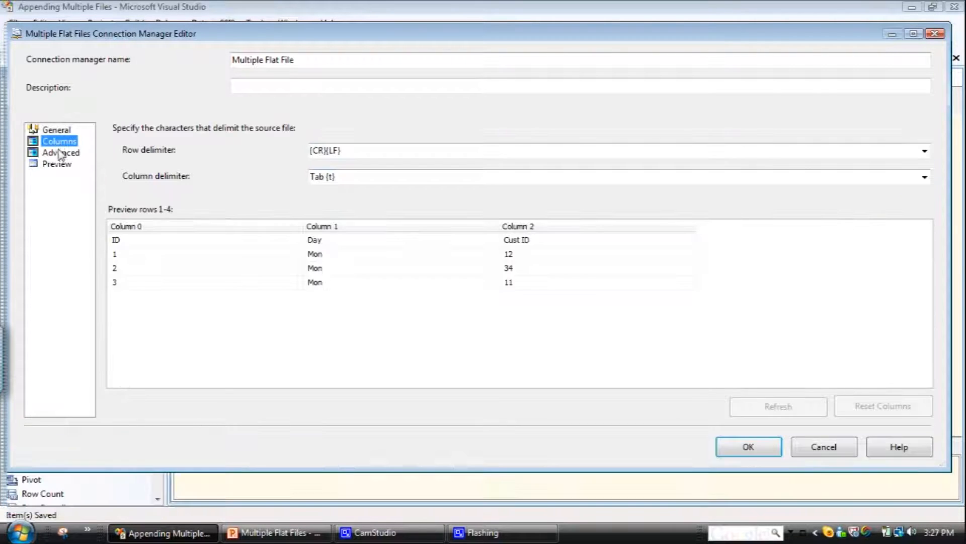
click(62, 153)
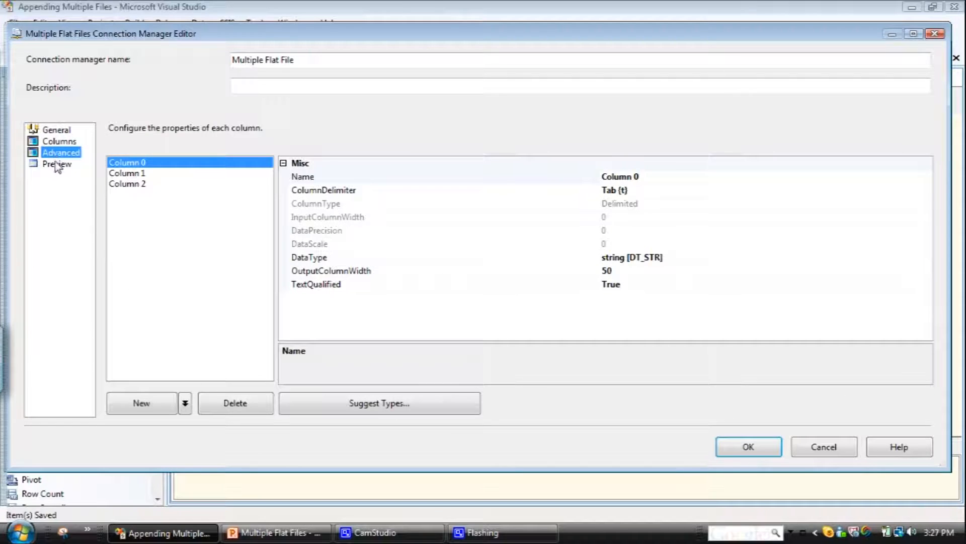
click(58, 163)
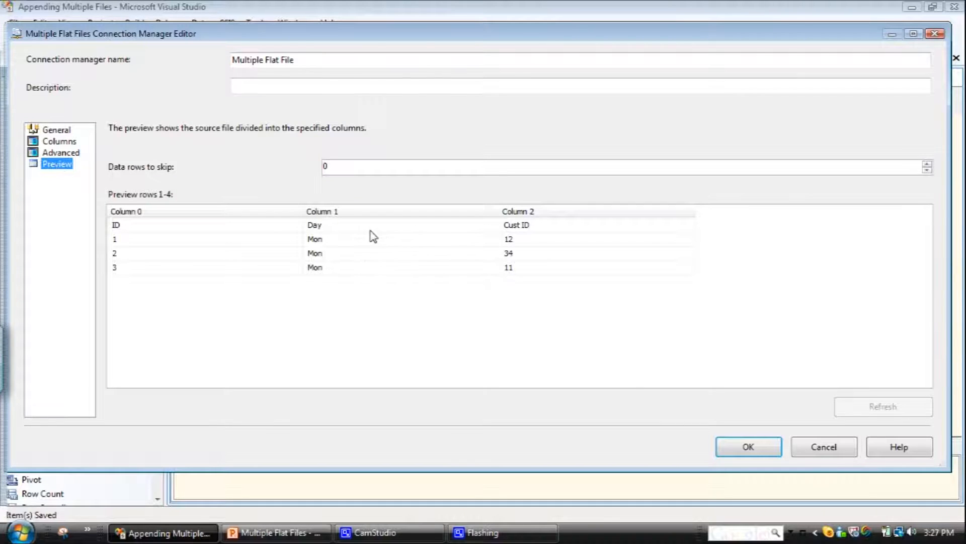
click(749, 446)
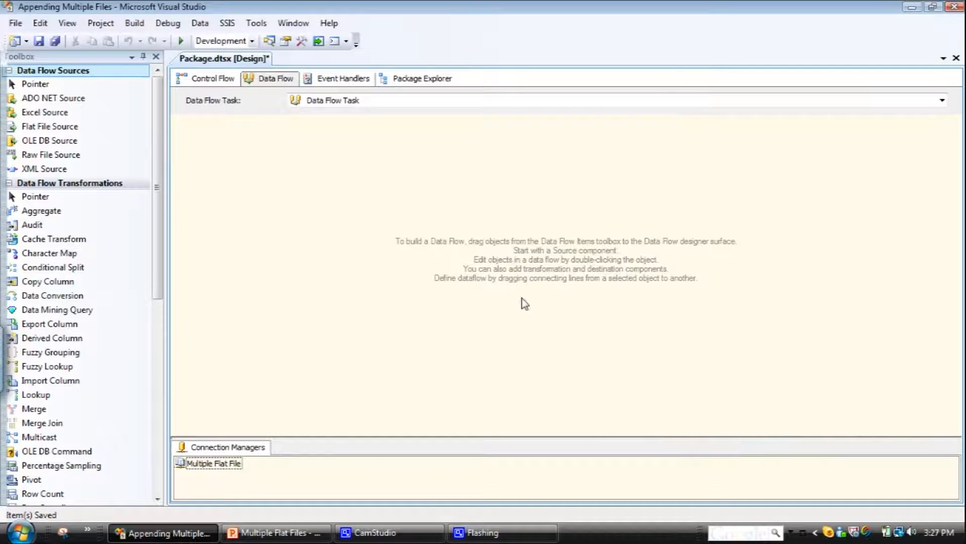
mouse_move(219, 352)
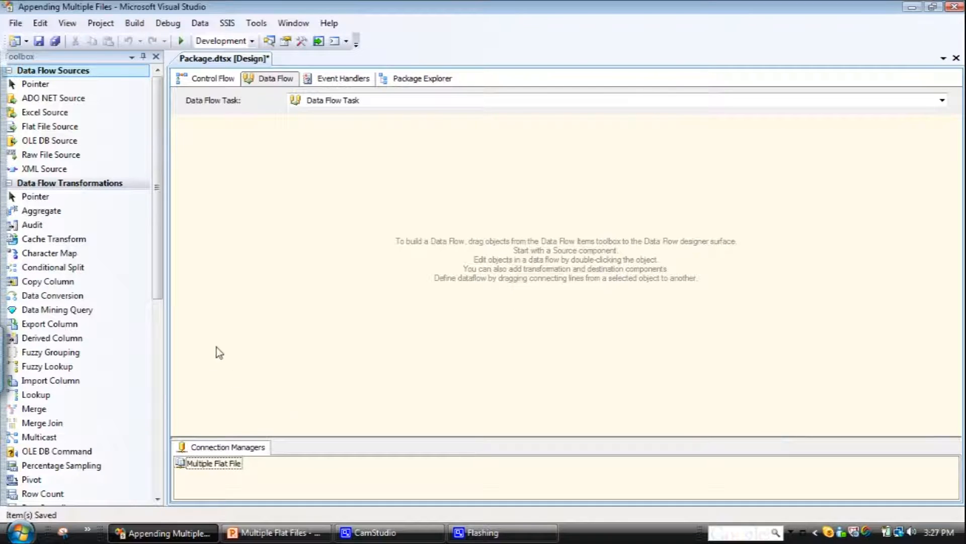
Step: Place a Flat File Source on the data flow and open its editor
click(49, 127)
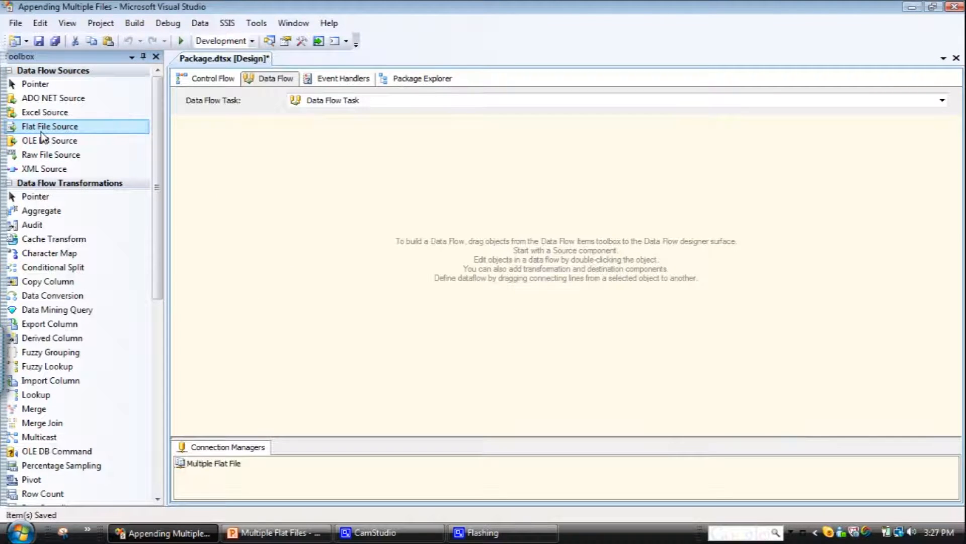
drag(50, 127, 404, 171)
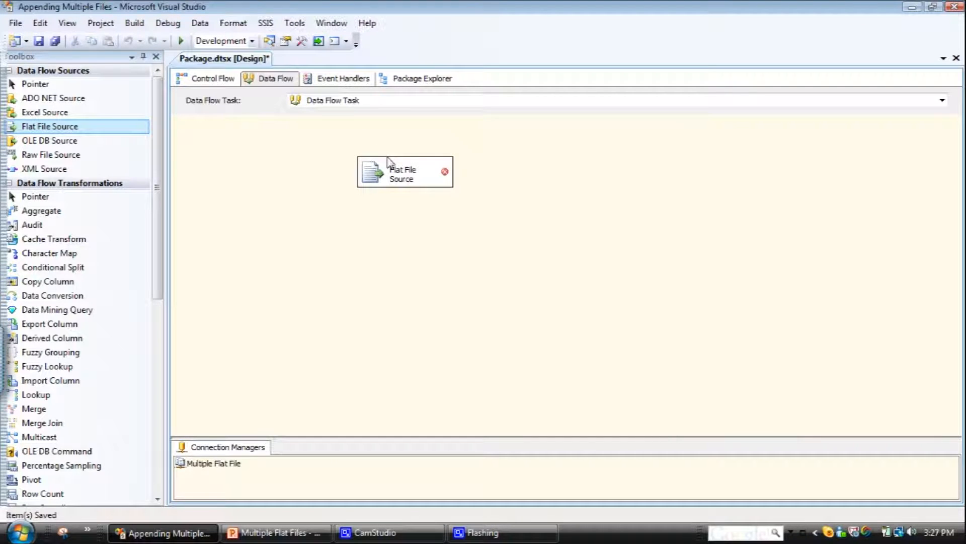
double_click(404, 172)
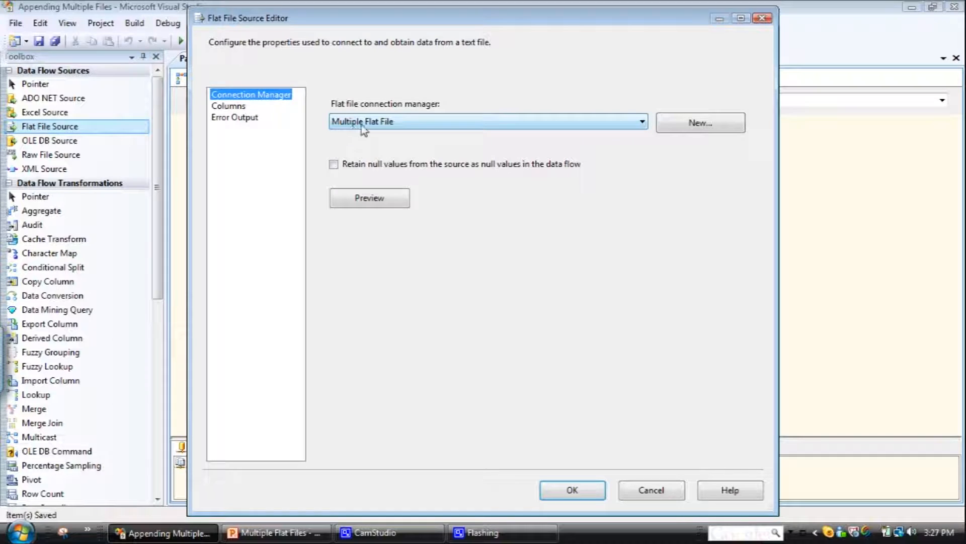
mouse_move(650, 130)
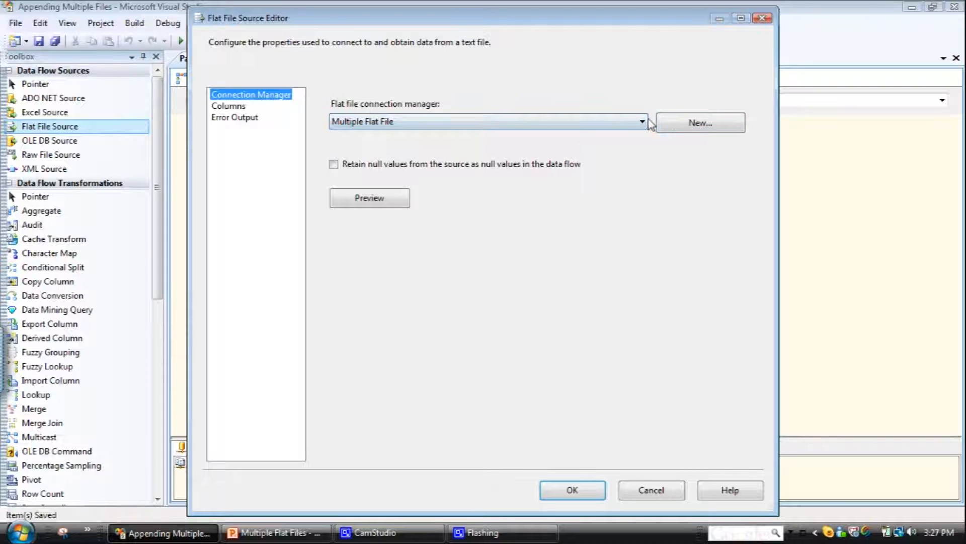
Step: Set the source to the Multiple Flat File connection, review Columns and Error Output, and accept
click(643, 122)
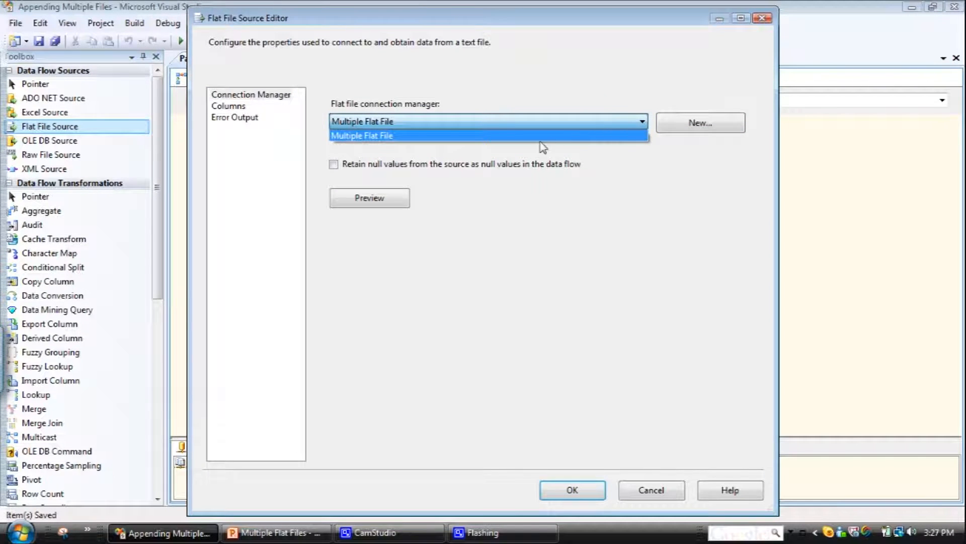
click(362, 135)
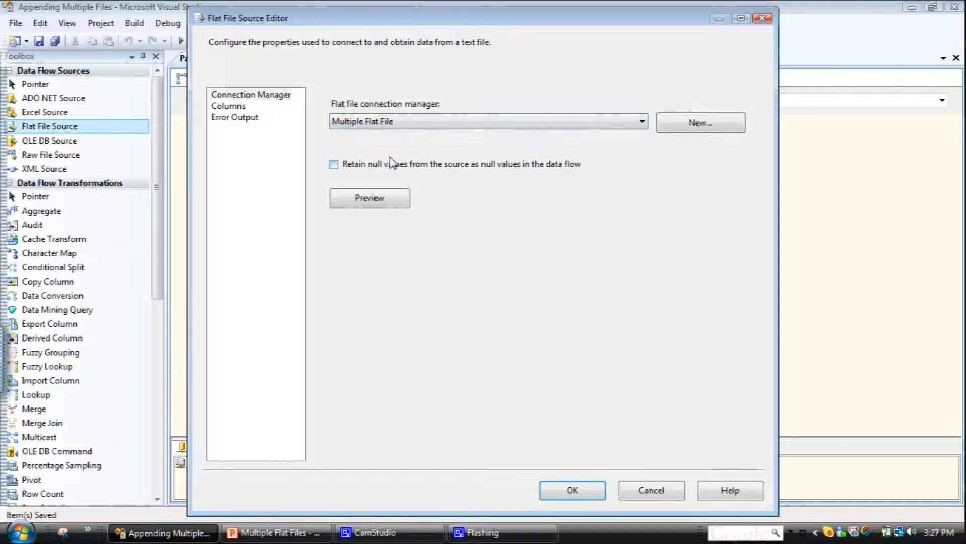
click(229, 105)
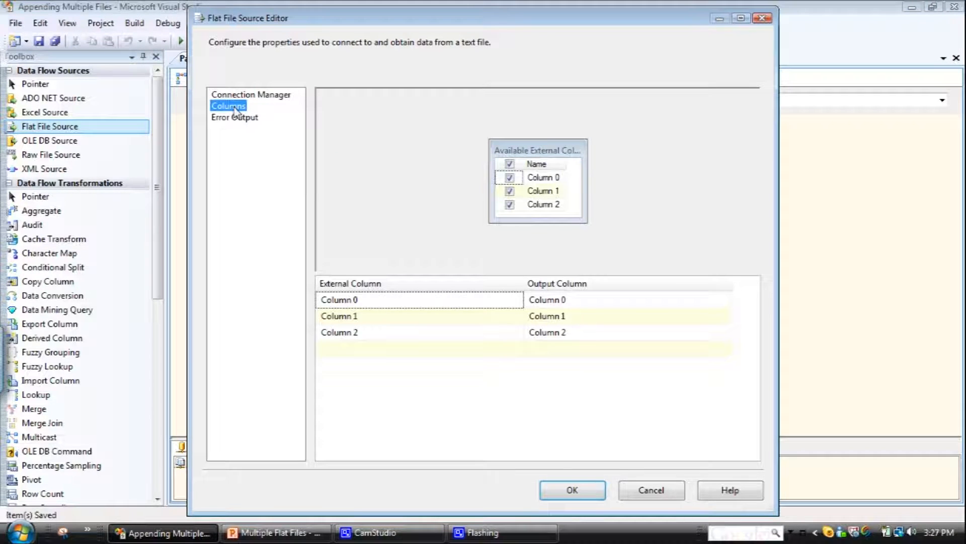
click(234, 117)
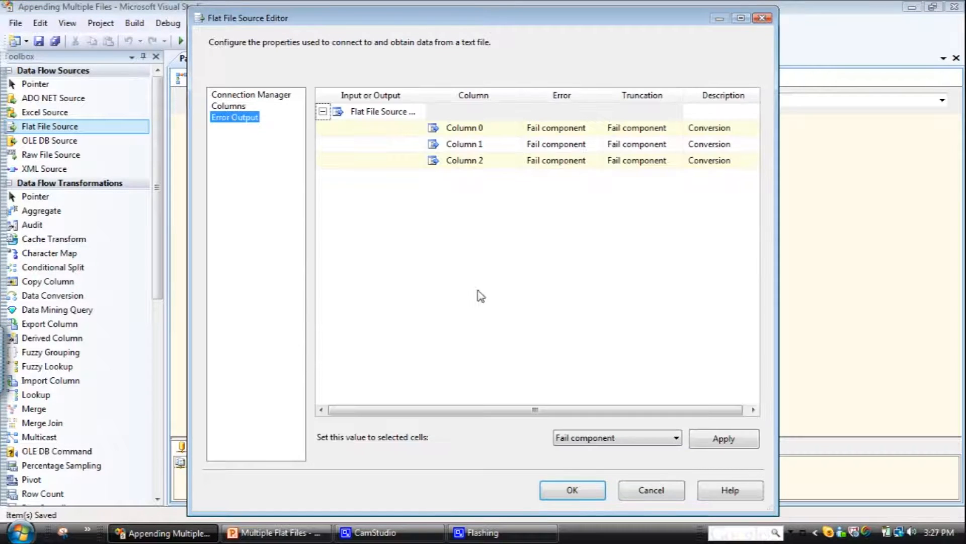
click(572, 489)
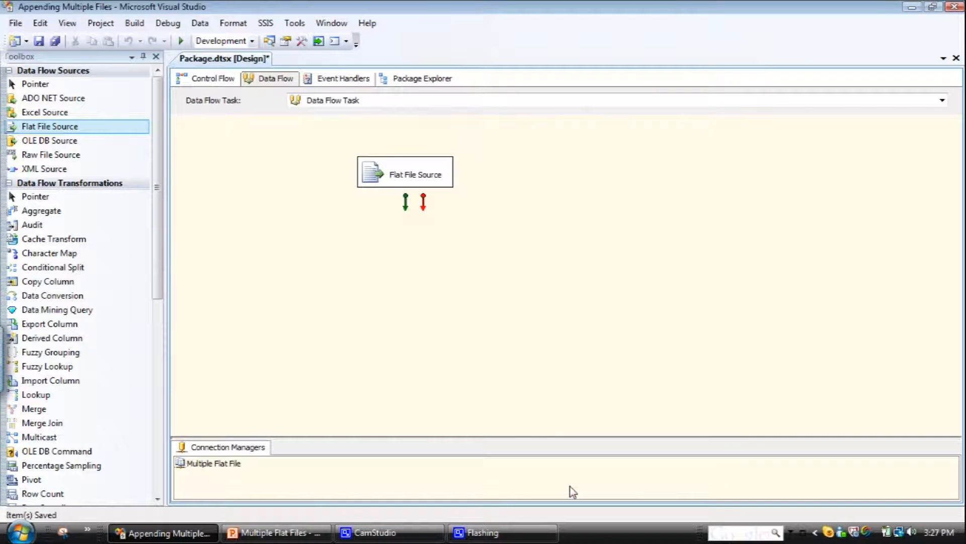
Step: Link a Derived Column to the source and add a grid data viewer on that path
click(406, 174)
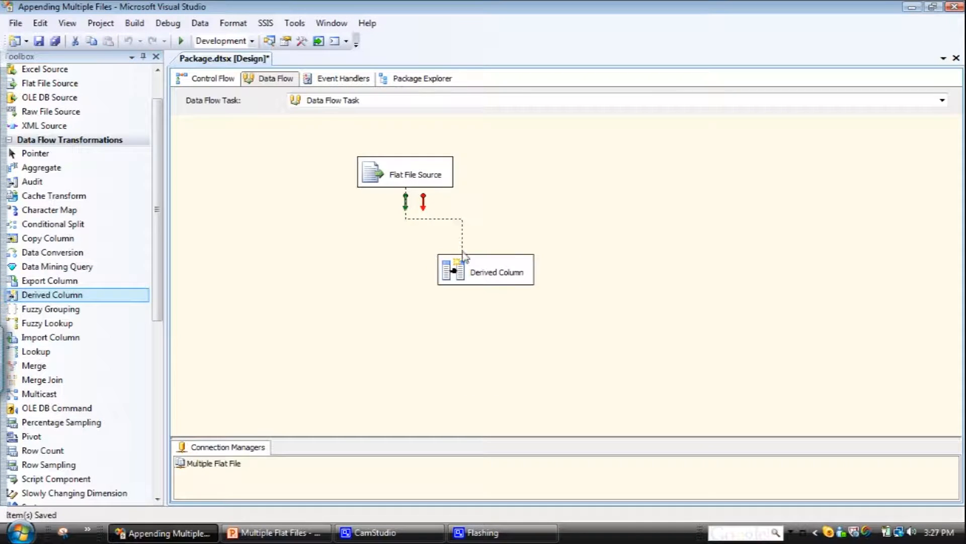
right_click(439, 222)
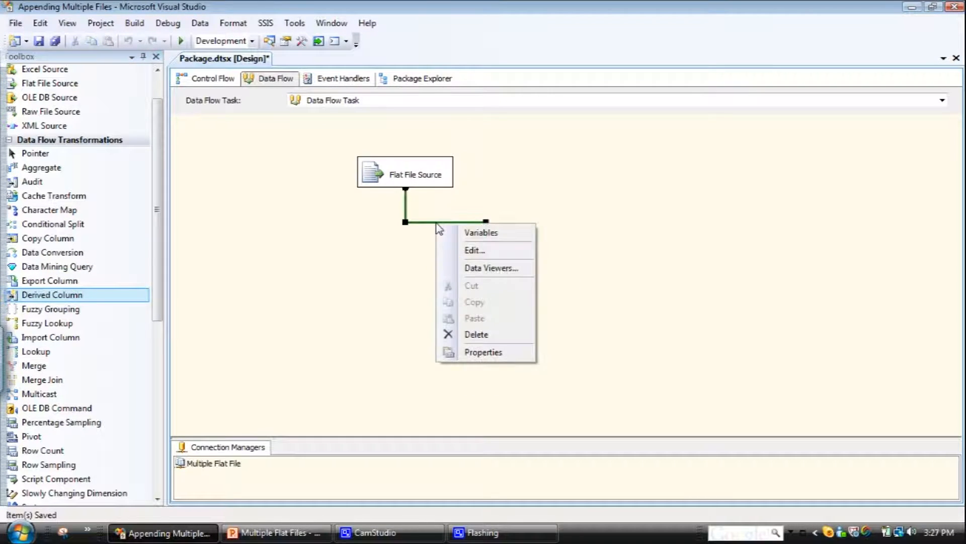
click(491, 267)
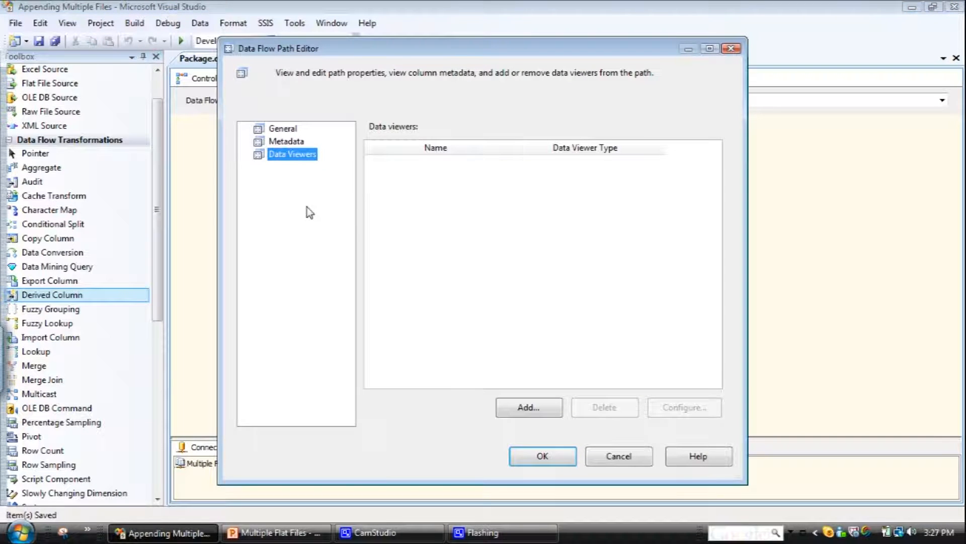
click(530, 407)
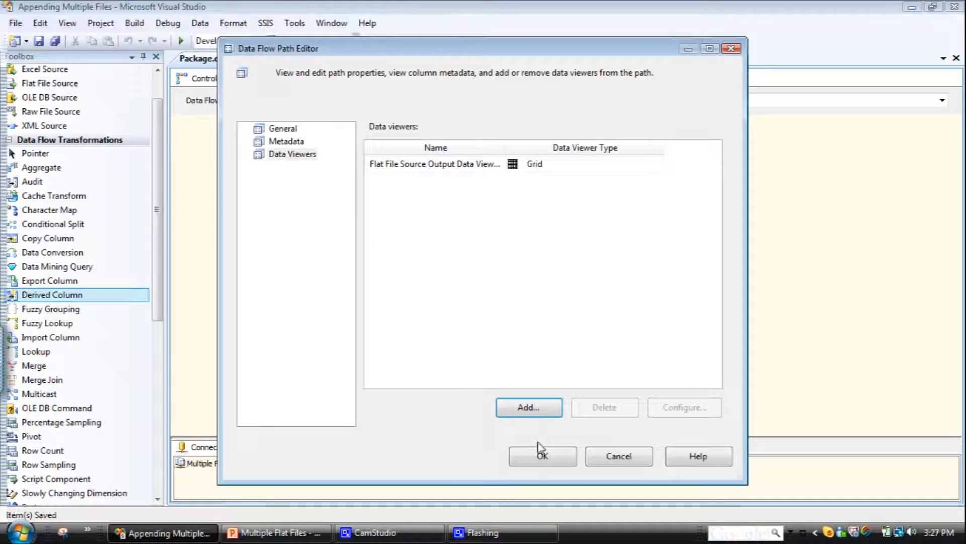
click(542, 456)
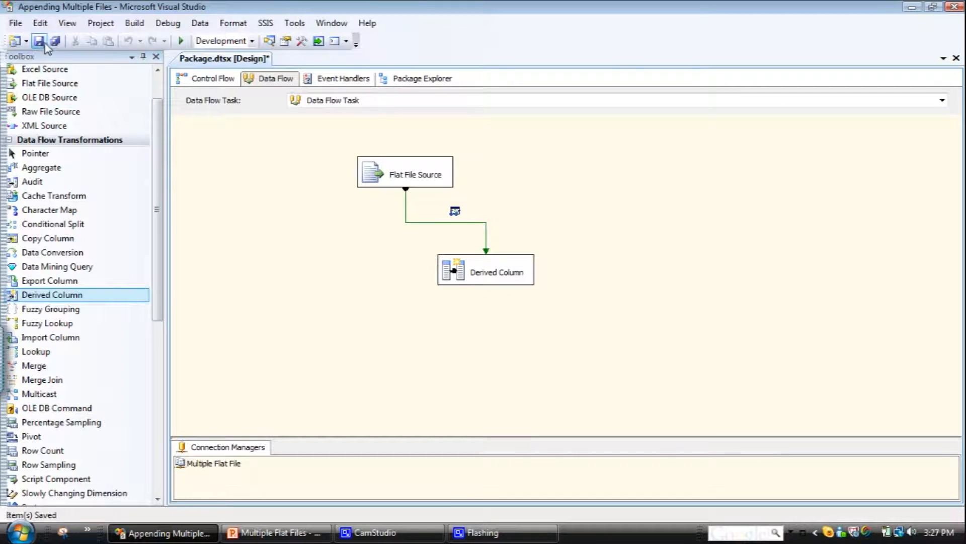
Step: Save the package before running it
click(39, 40)
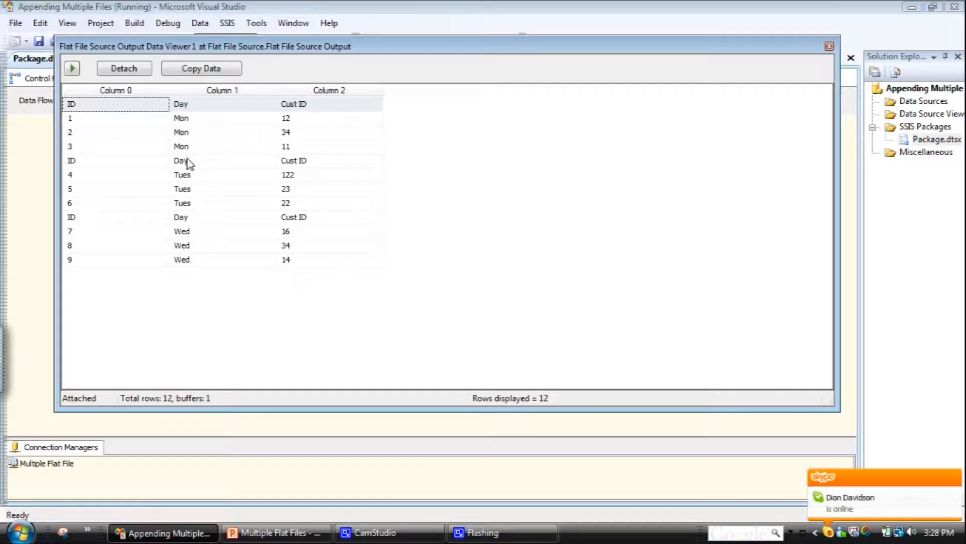
mouse_move(243, 232)
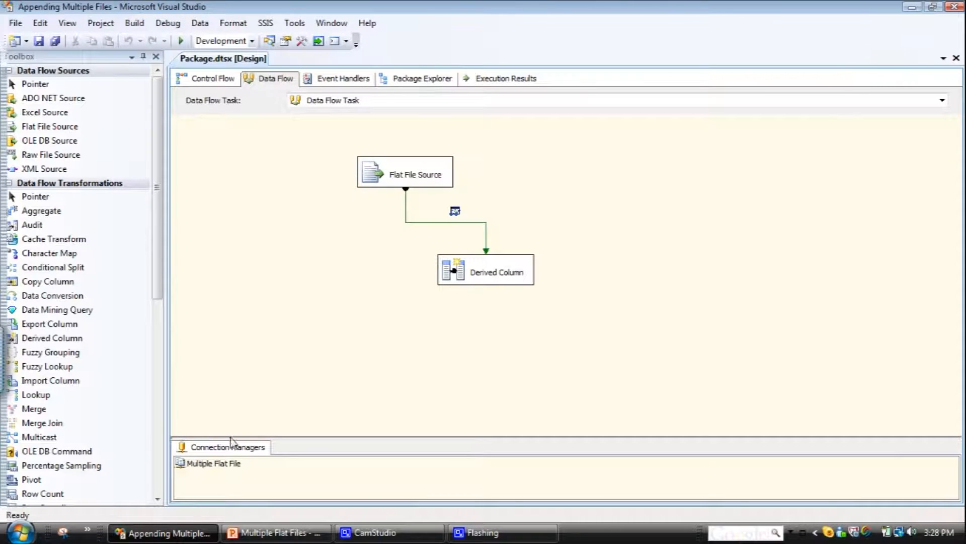
Step: Enable 'Column names in the first data row' on the Multiple Flat File connection
click(212, 463)
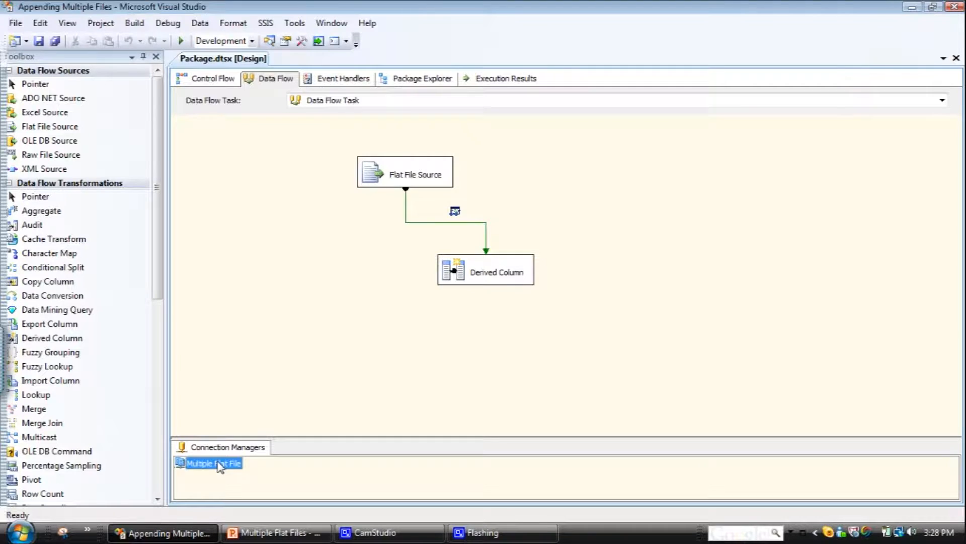
double_click(212, 463)
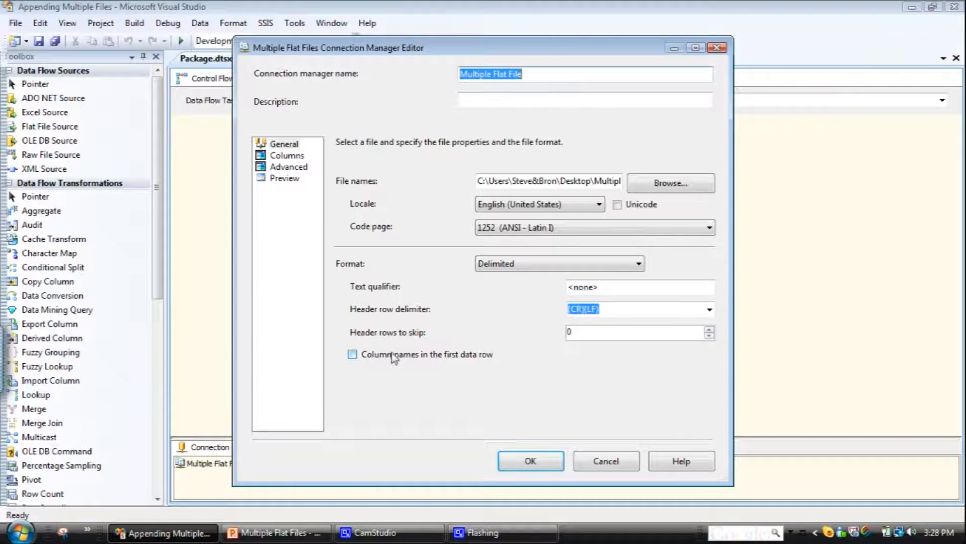
click(352, 354)
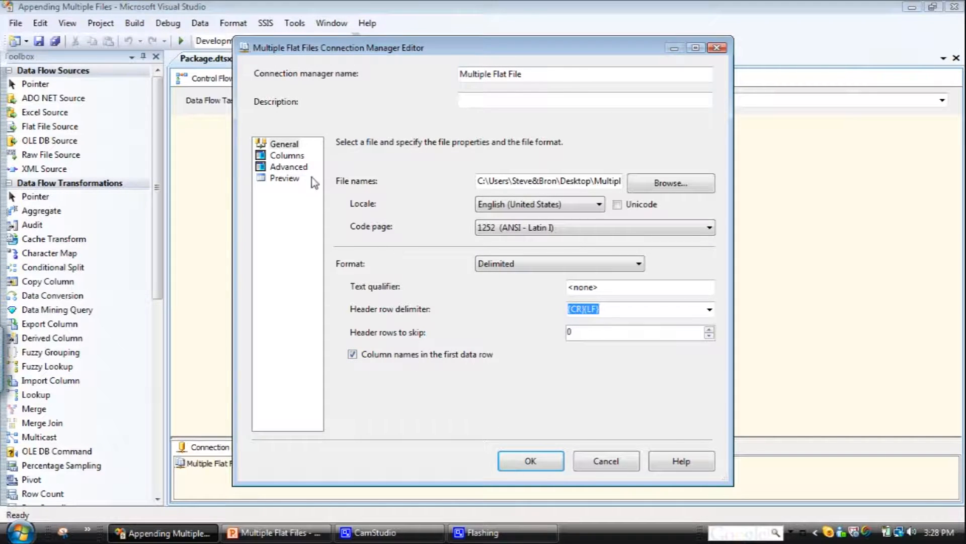
click(531, 461)
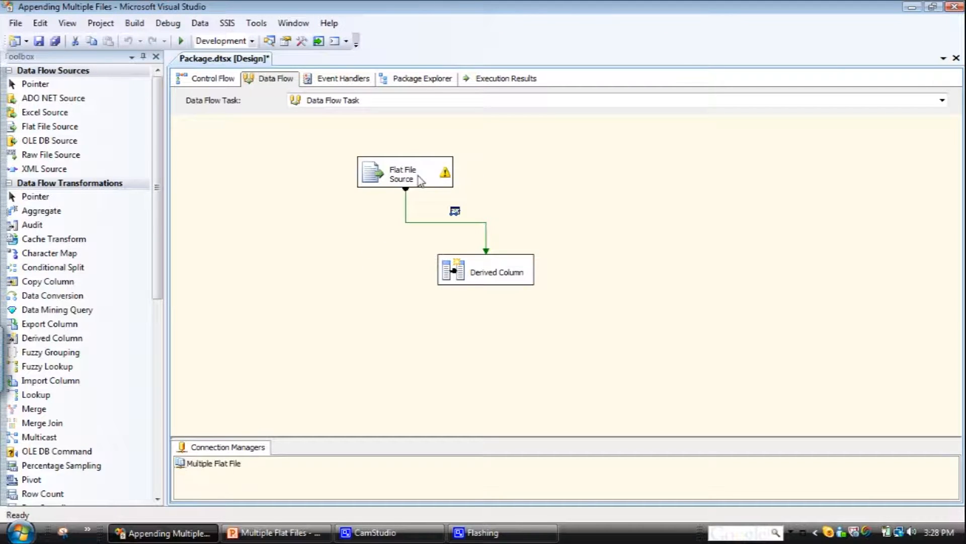
Step: Let the Flat File Source auto-fix its column mismatch and close its editor
double_click(402, 173)
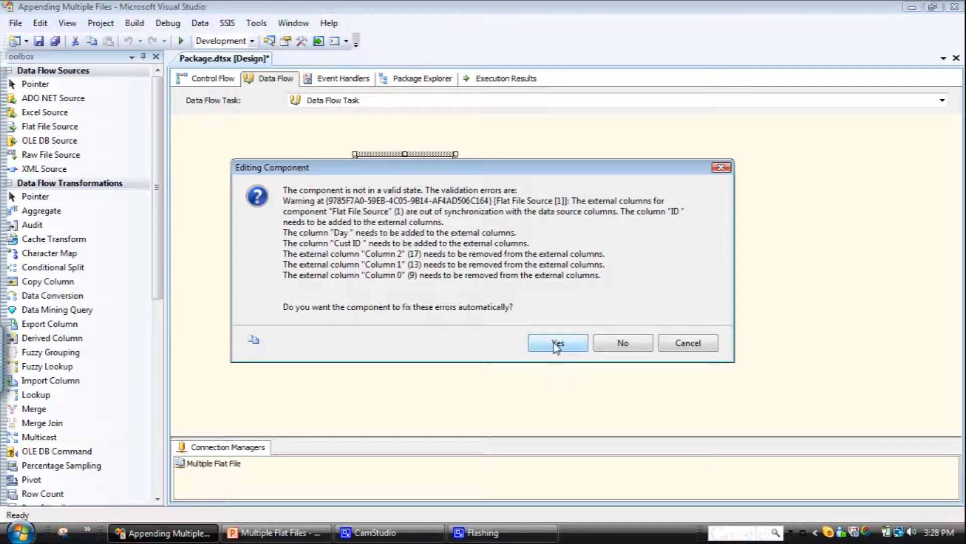
click(558, 342)
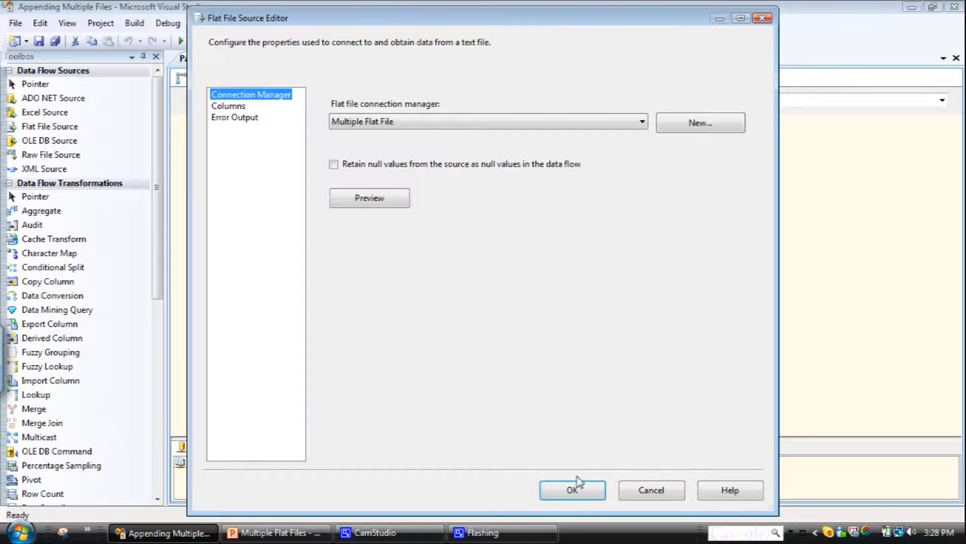
click(572, 489)
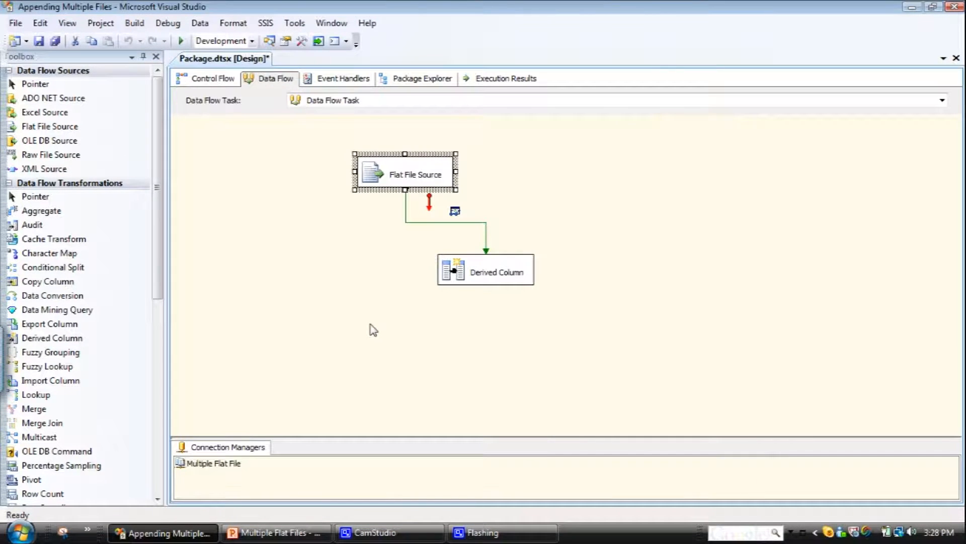
click(38, 41)
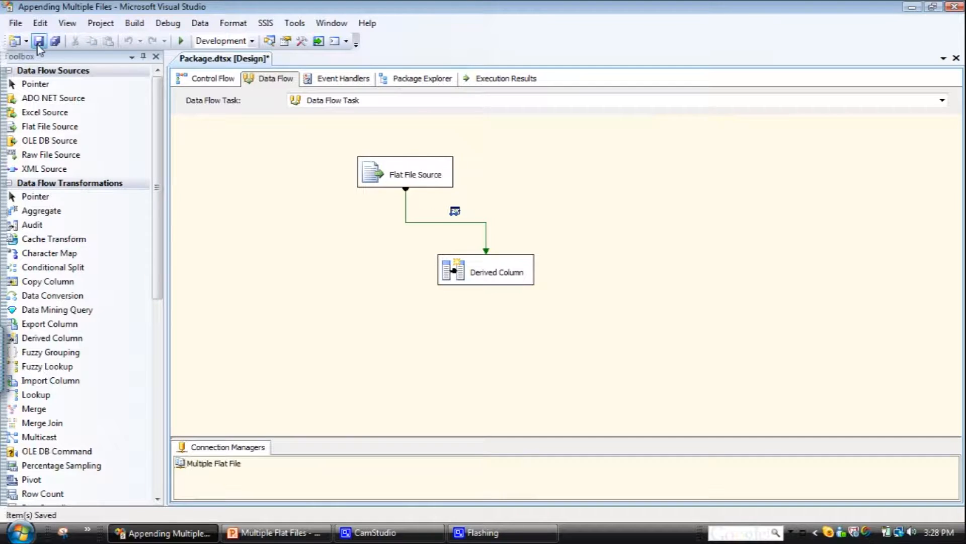
Step: Save the package, then stop the debug run via Debug > Stop Debugging
click(179, 41)
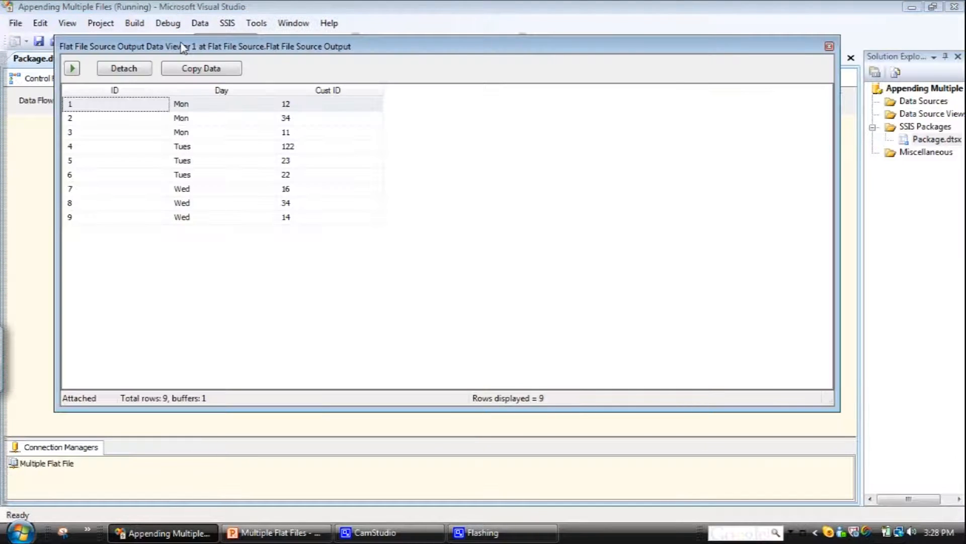
mouse_move(227, 98)
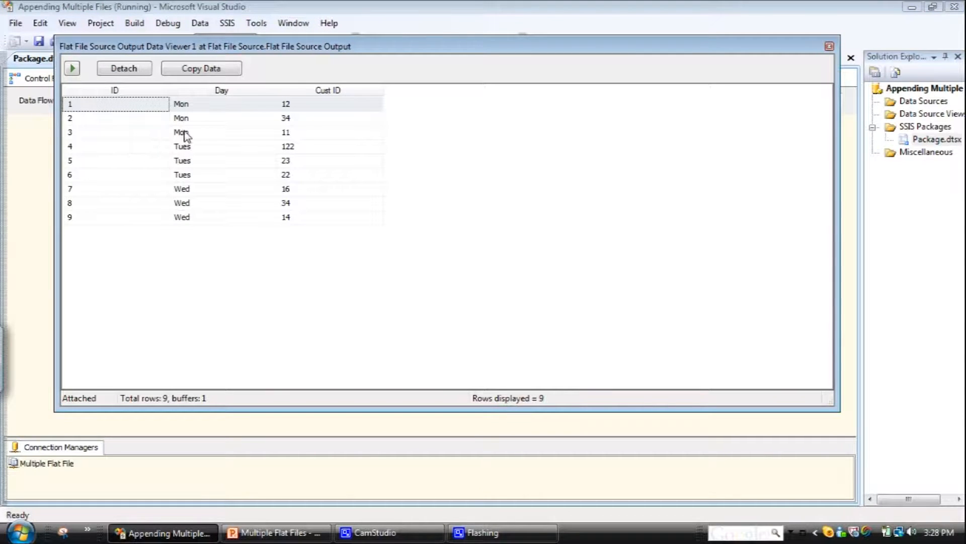
mouse_move(859, 37)
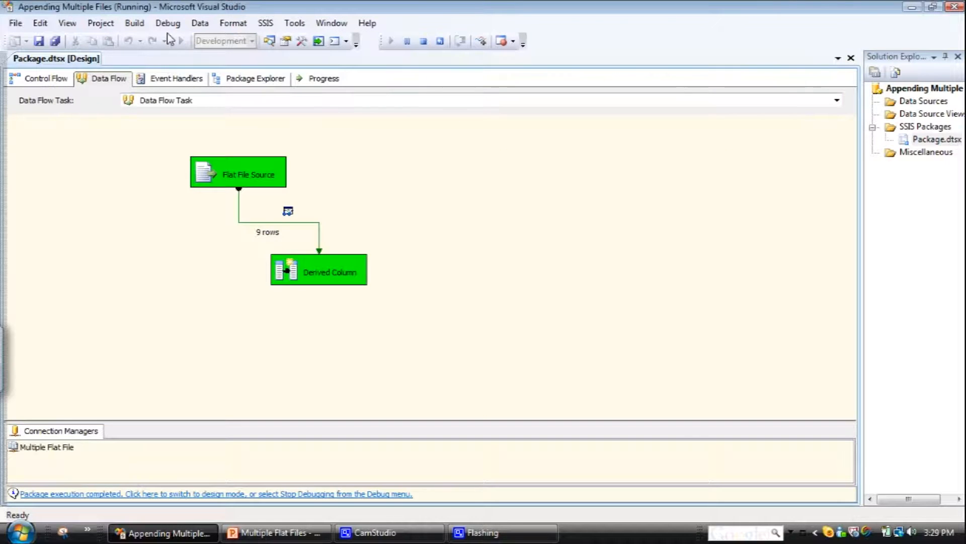
click(167, 22)
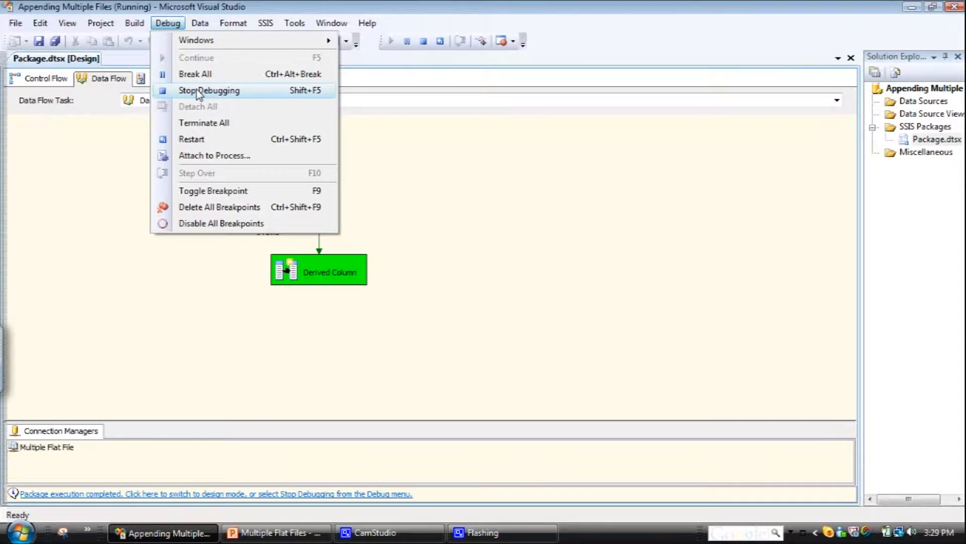
click(208, 91)
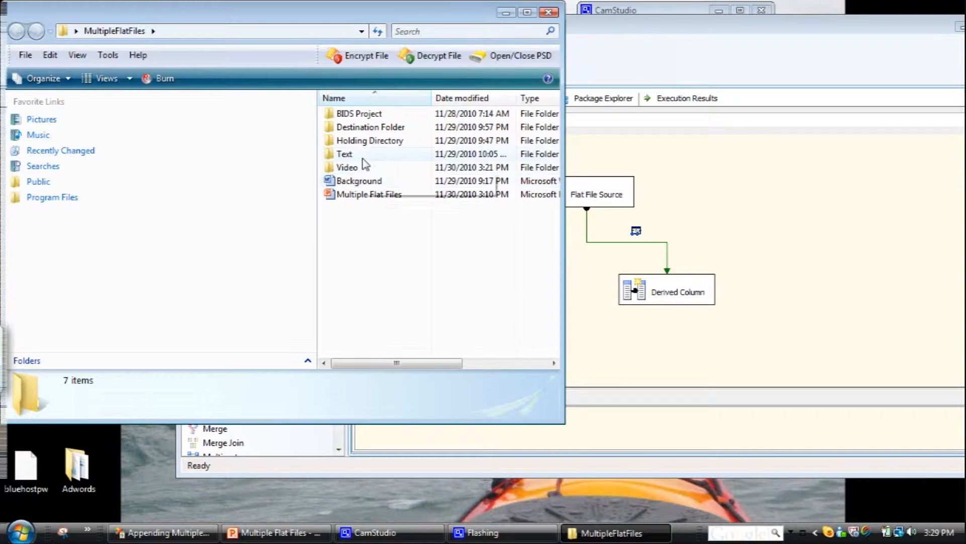
Step: Copy Thursday.txt from the Holding Directory folder
double_click(369, 140)
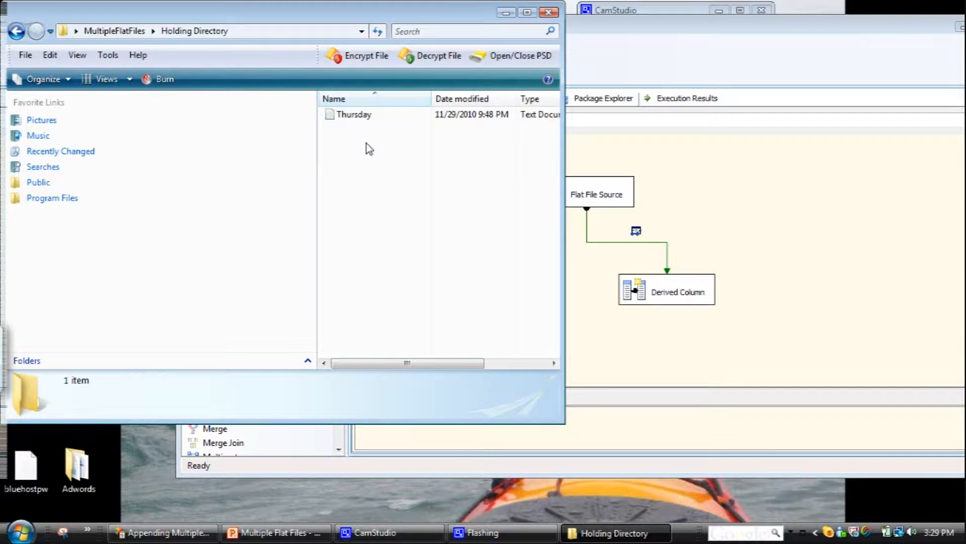
right_click(352, 113)
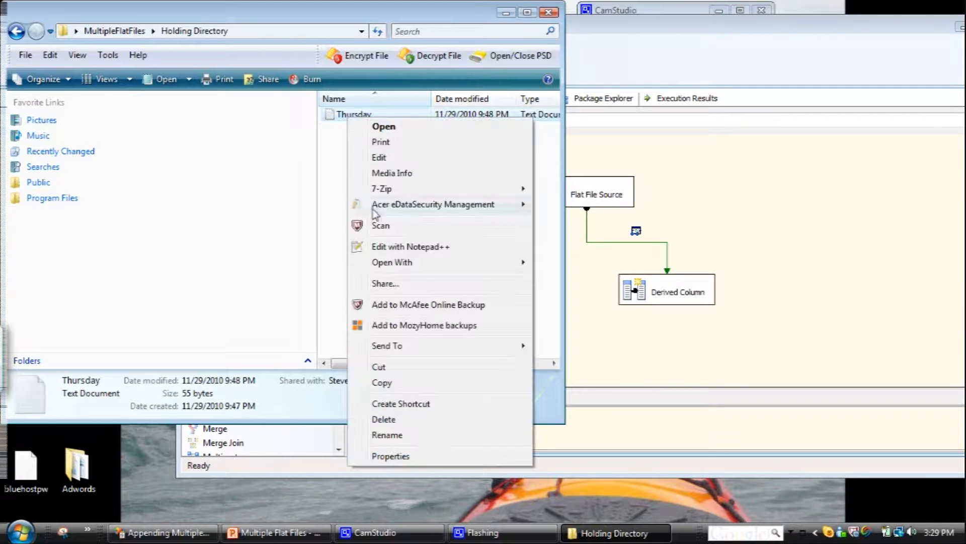
mouse_move(383, 389)
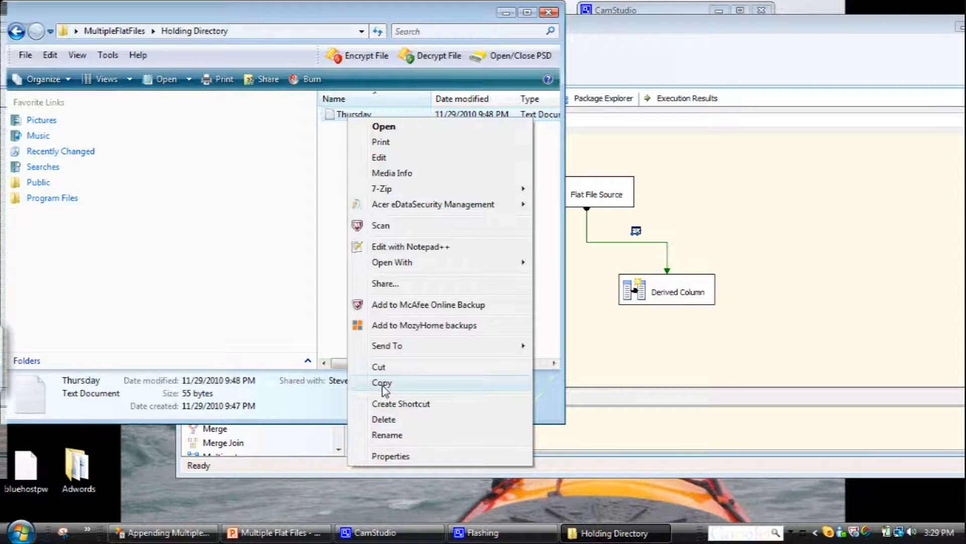
click(382, 383)
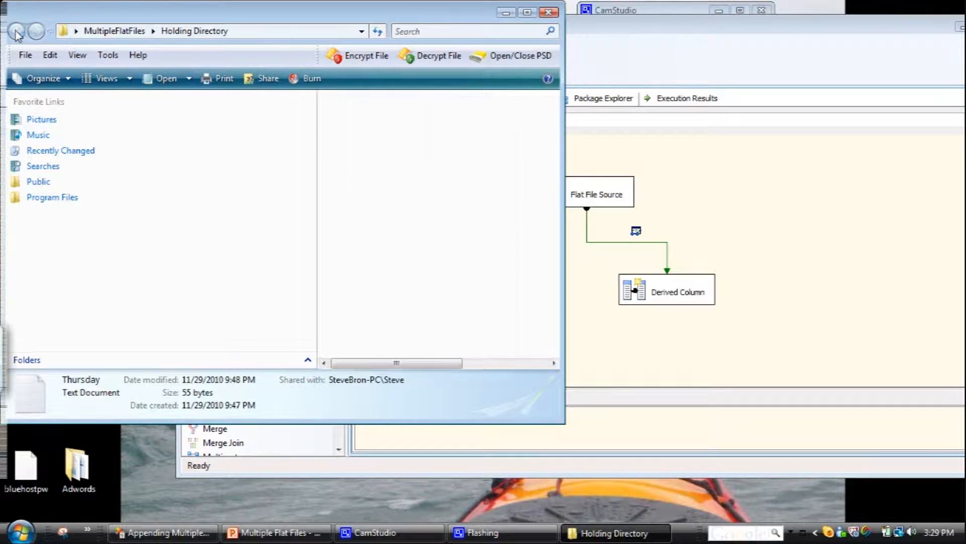
click(17, 29)
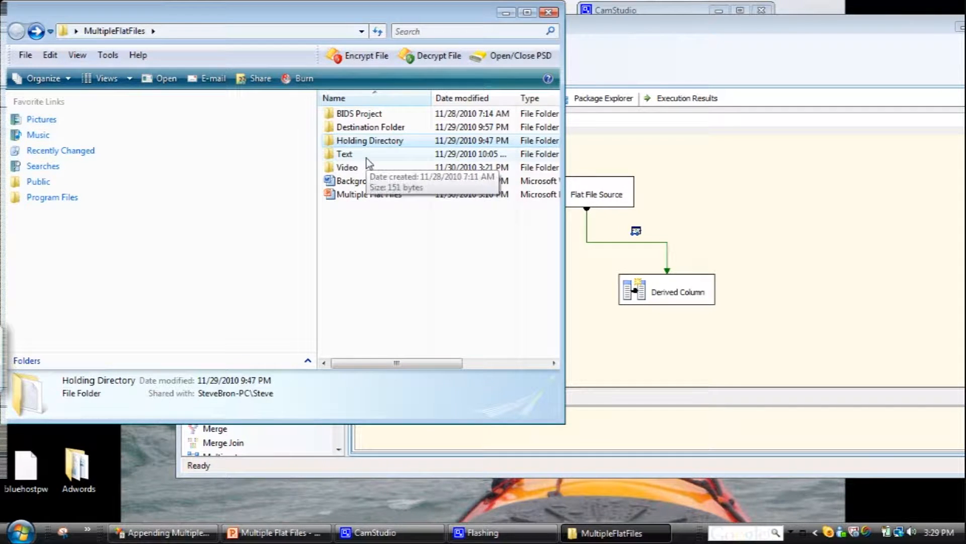
Step: Paste Thursday.txt into the Text folder and return to Visual Studio
double_click(344, 153)
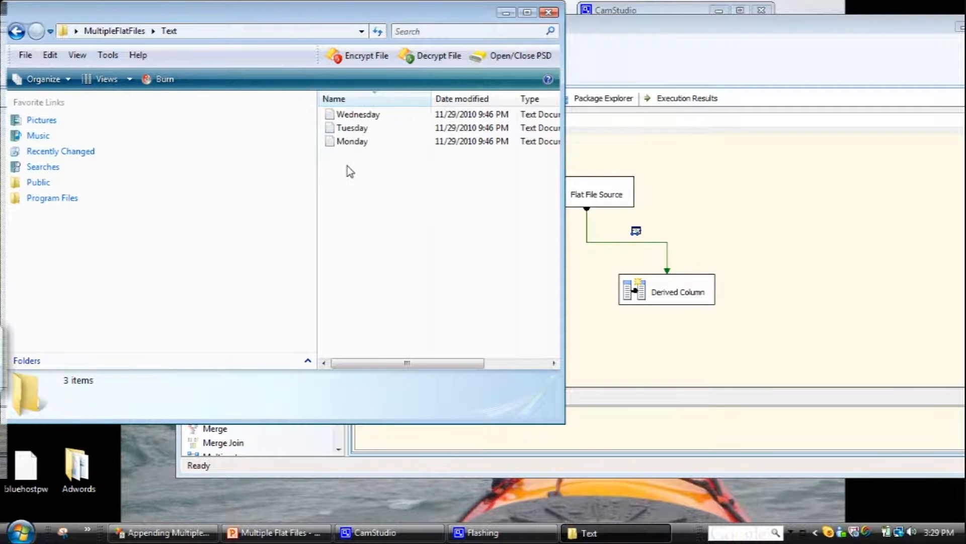
right_click(349, 171)
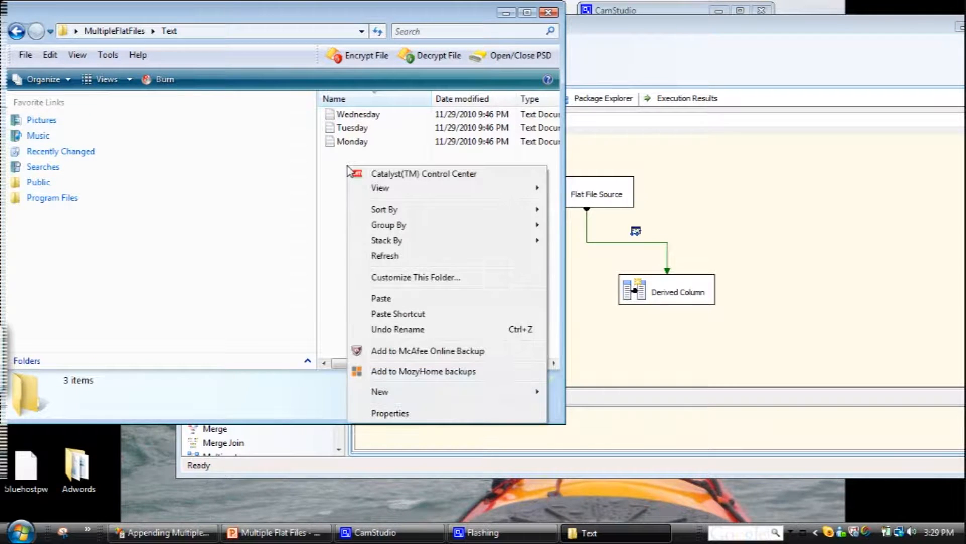
mouse_move(396, 394)
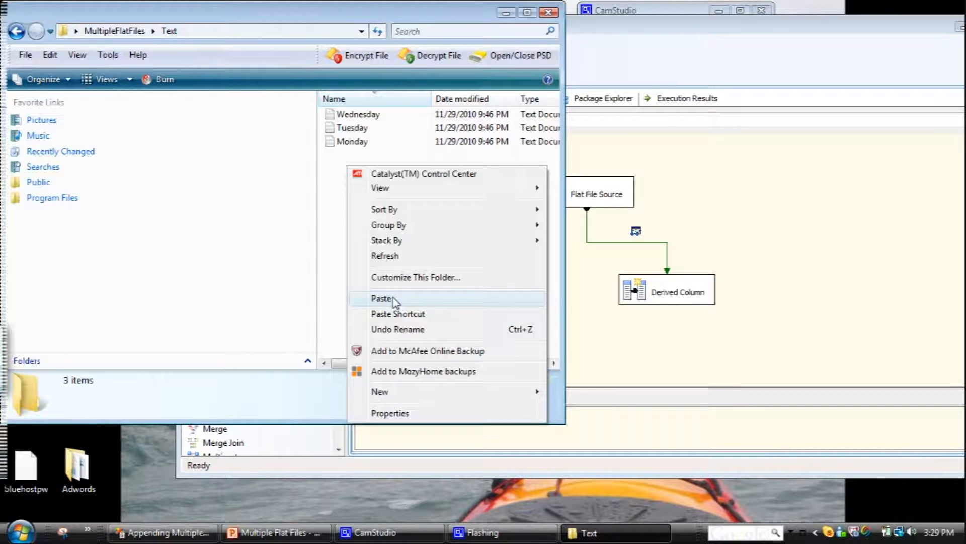
click(379, 298)
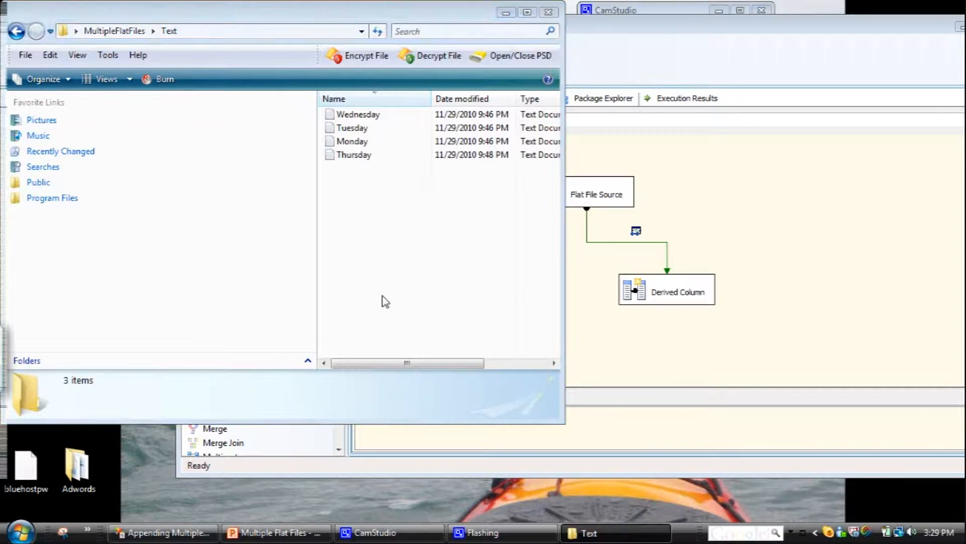
click(162, 531)
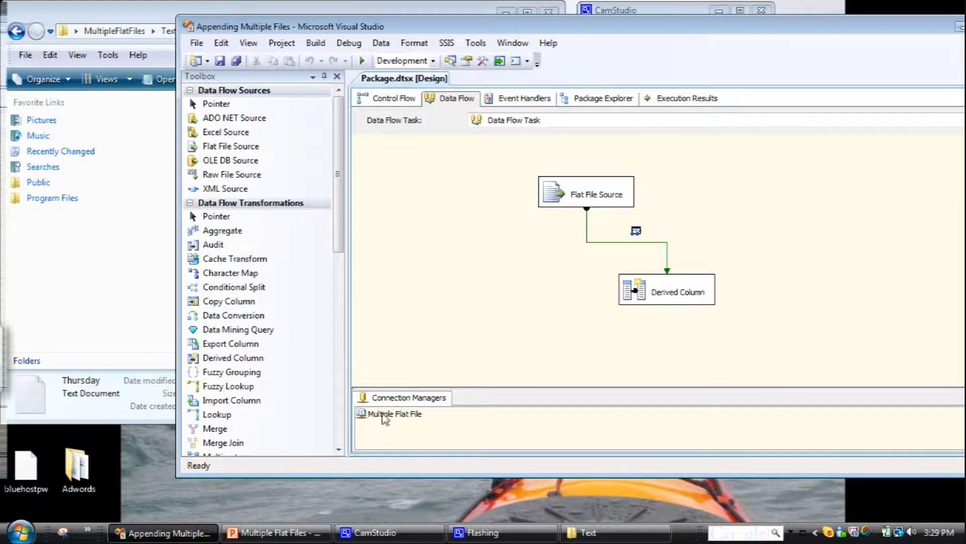
Step: Change the Multiple Flat File connection path to *.txt so it matches every text file in the folder
double_click(394, 413)
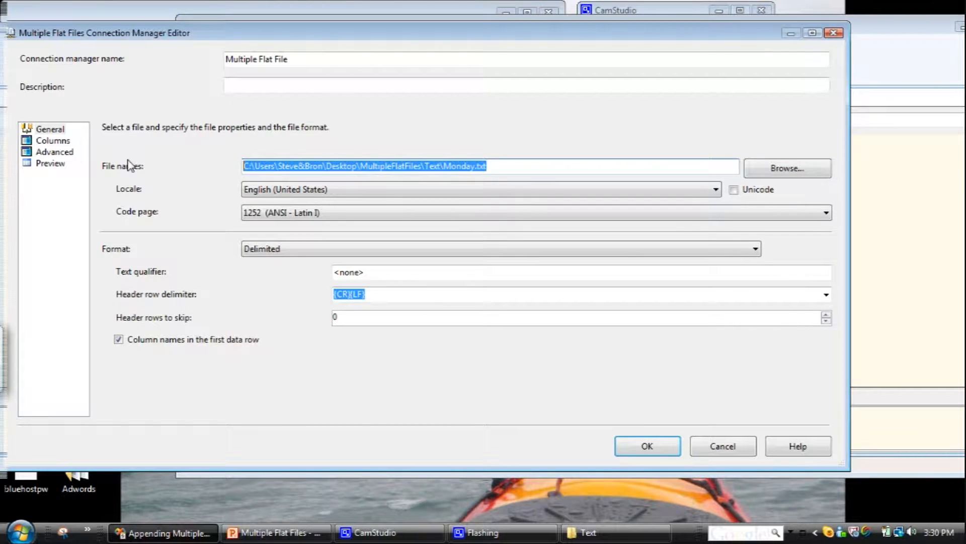
click(449, 166)
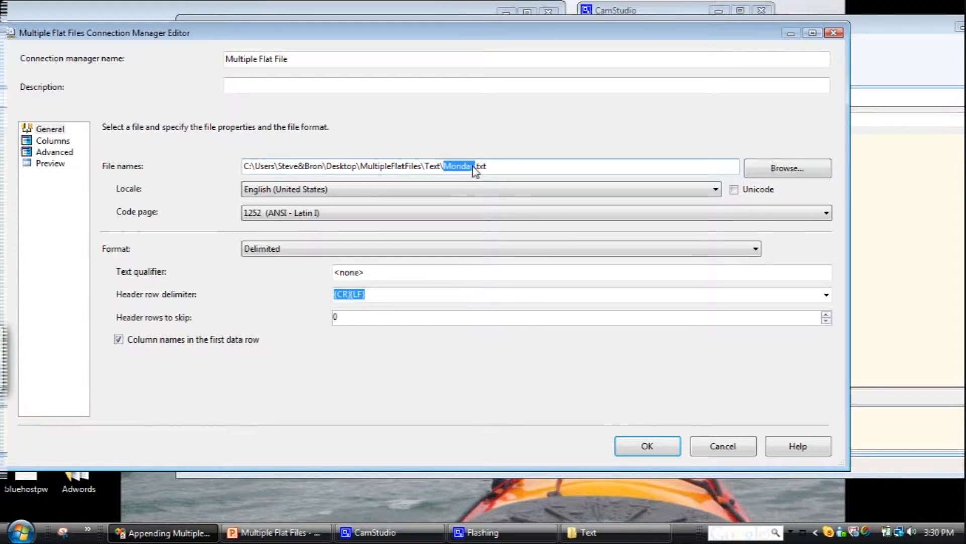
key(Delete)
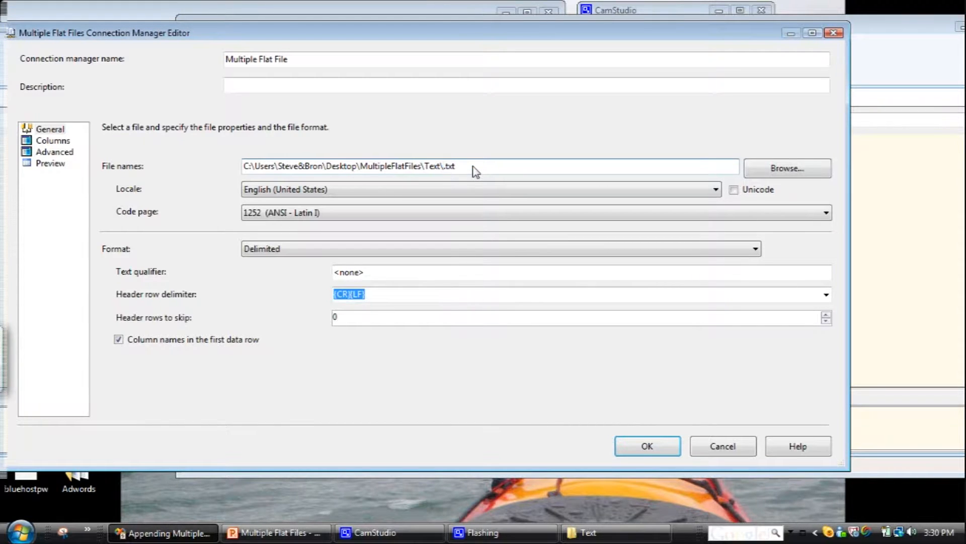
text(*)
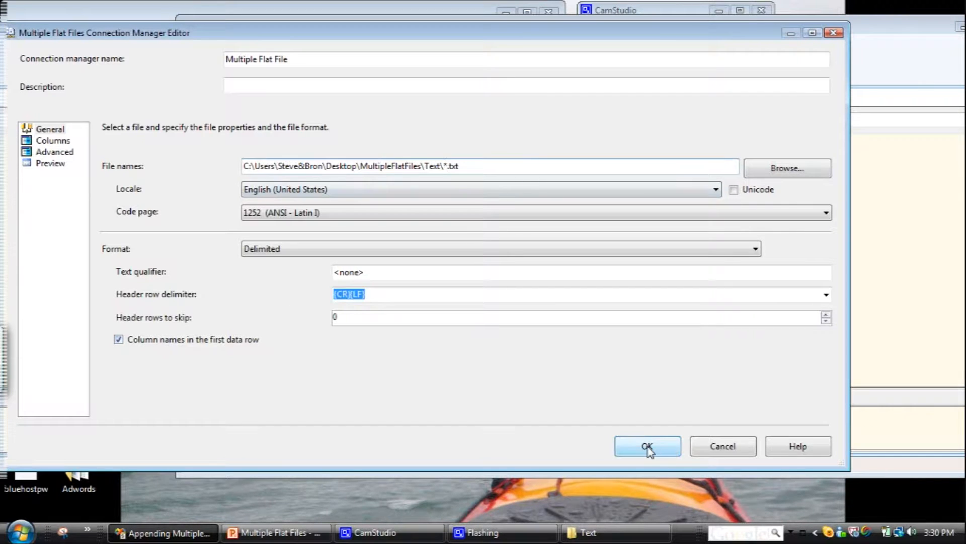
click(647, 446)
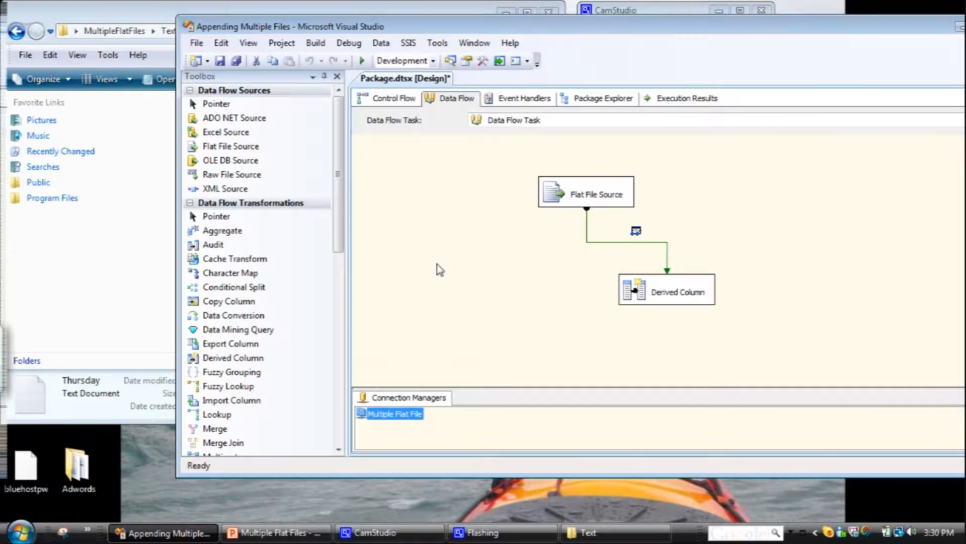
Step: Save the package with Save All
click(233, 61)
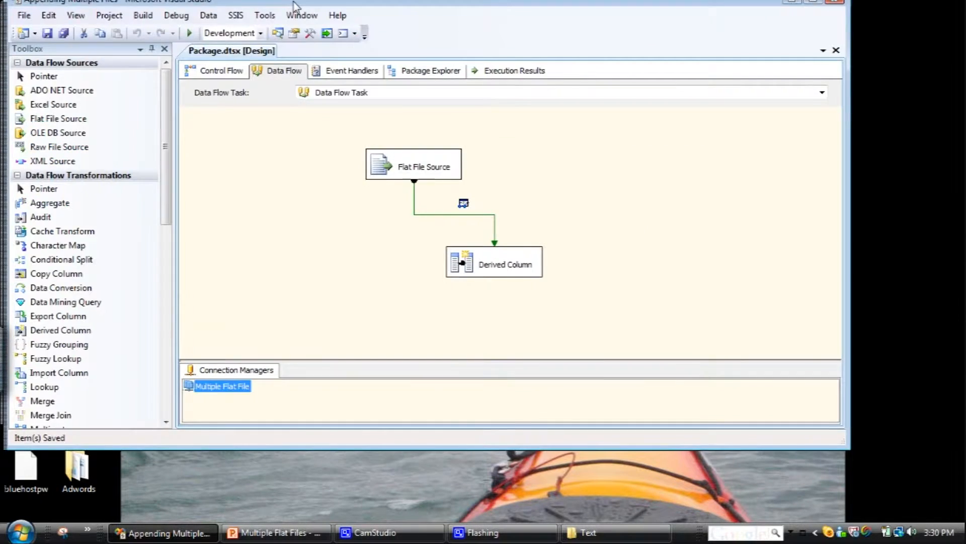
click(846, 7)
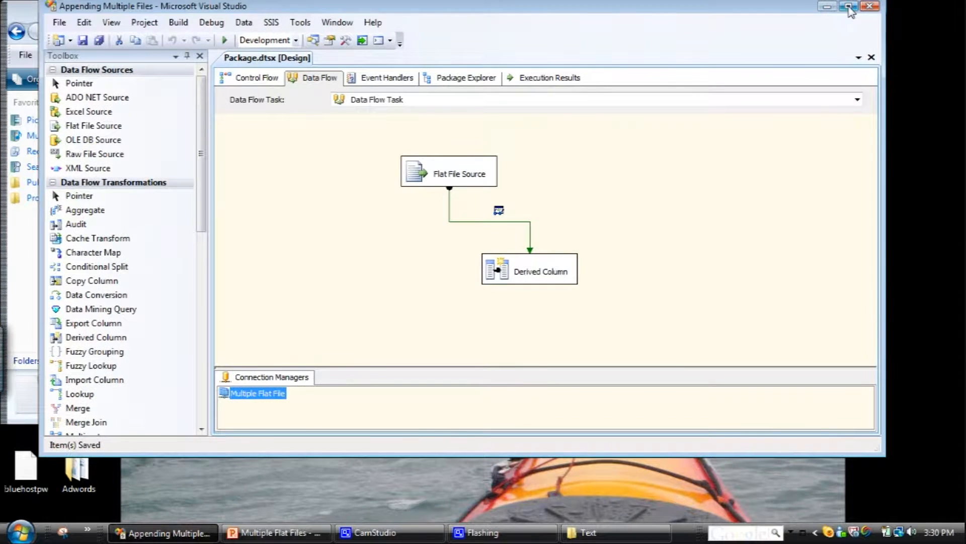
Step: Run the package to see 12 Monday–Thursday rows in the data viewer, then stop debugging
click(845, 6)
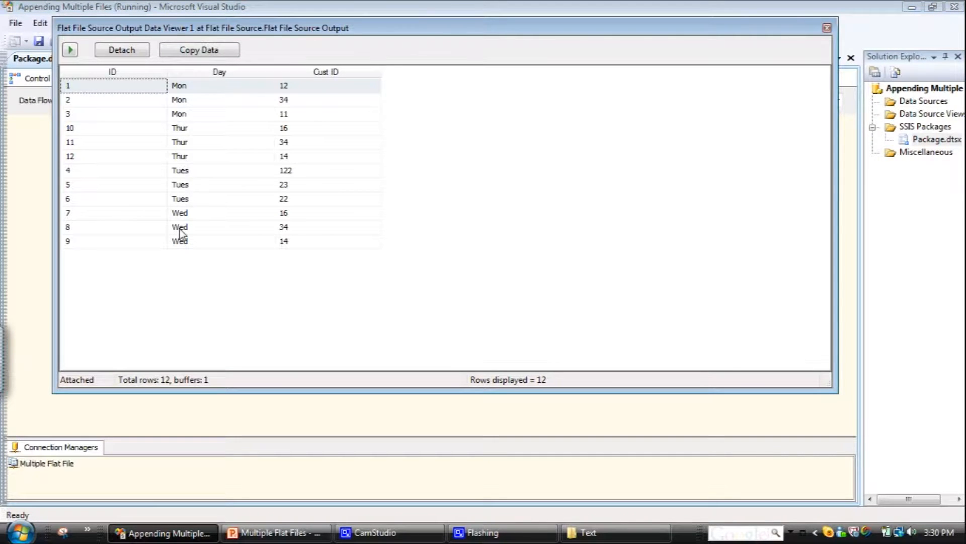
mouse_move(814, 68)
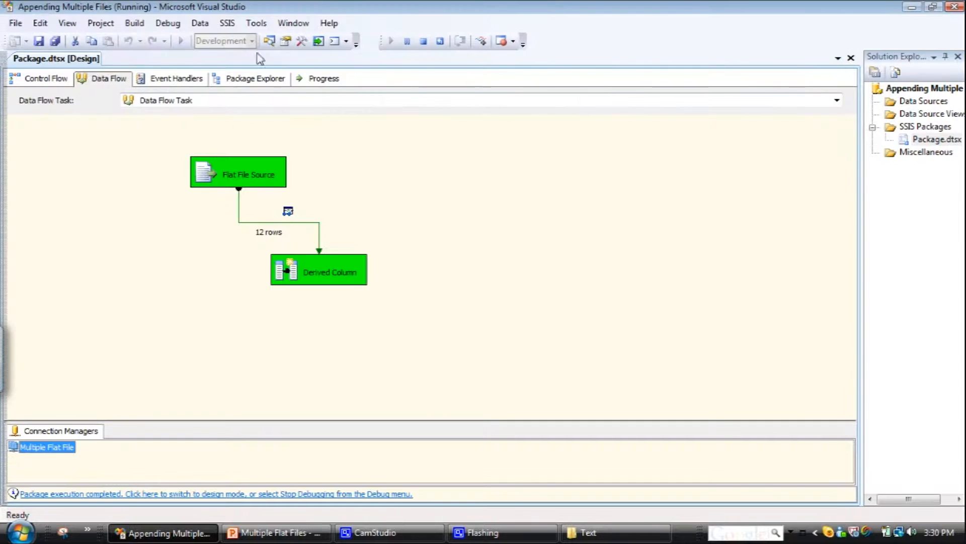
click(167, 23)
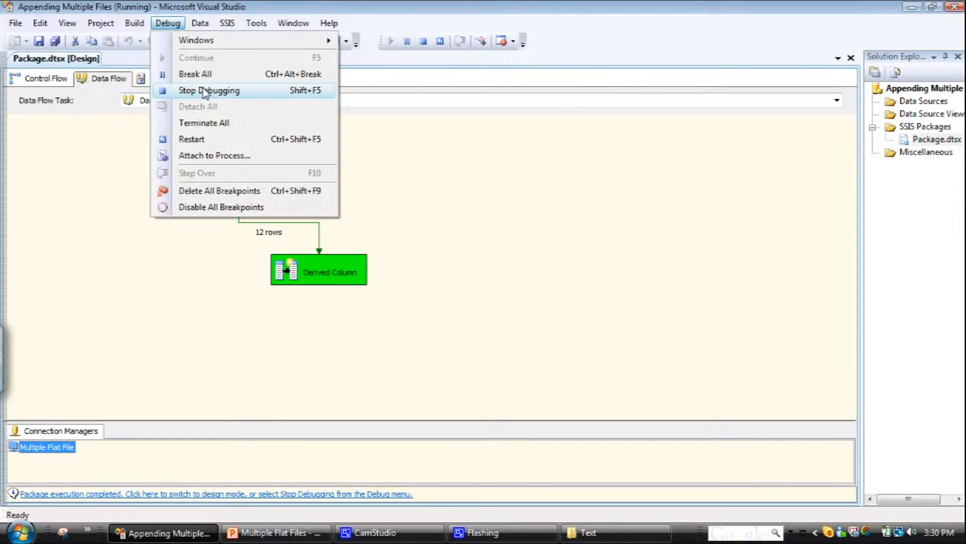
click(207, 90)
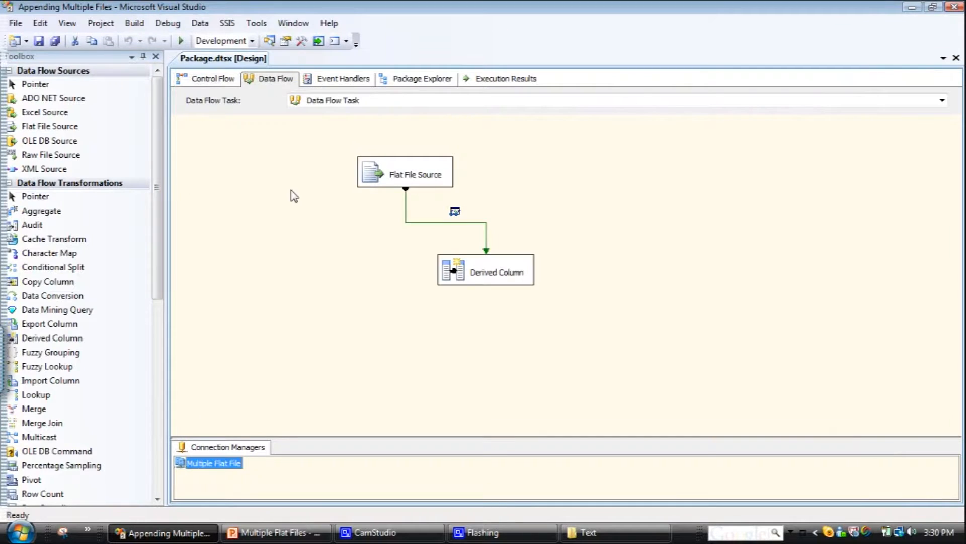
mouse_move(273, 280)
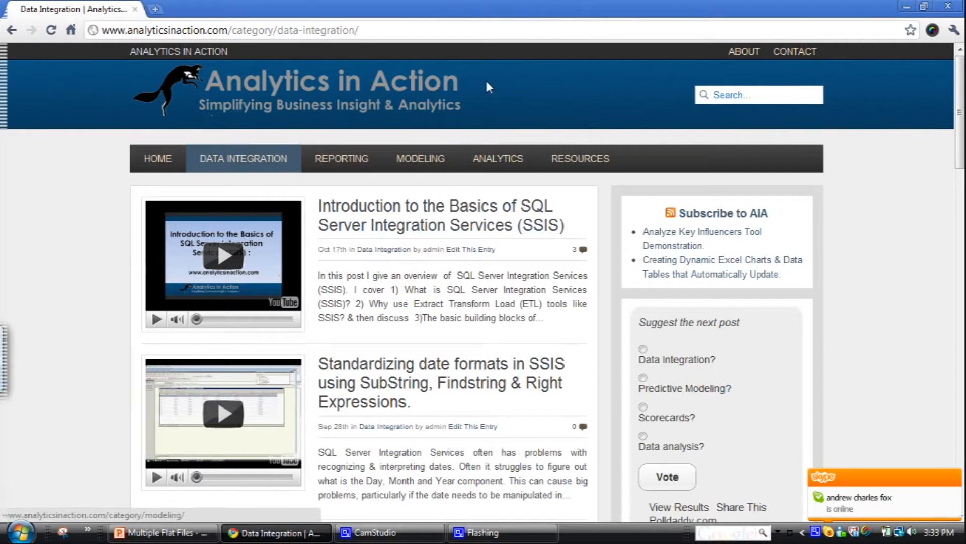
mouse_move(936, 175)
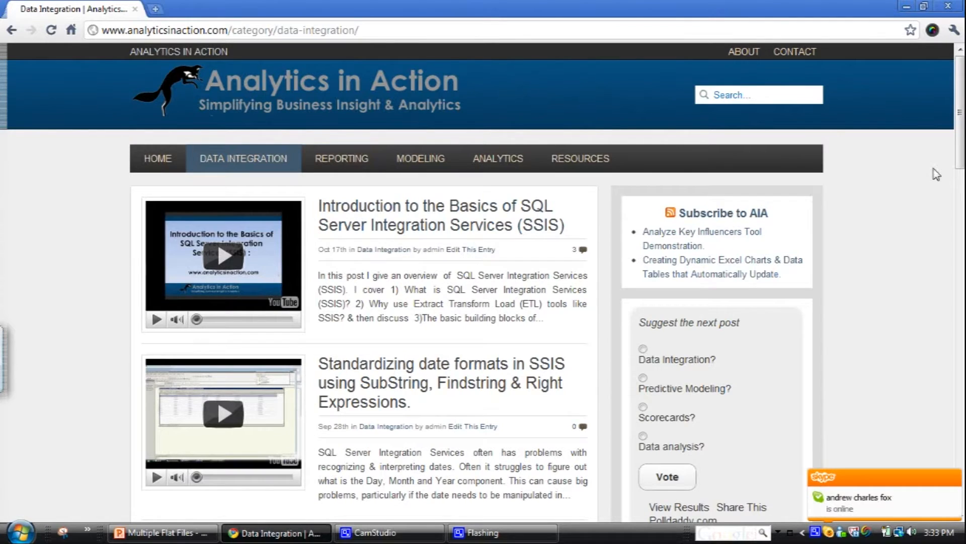
Step: Scroll through the Data Integration posts on the Analytics in Action blog
scroll(down, 3)
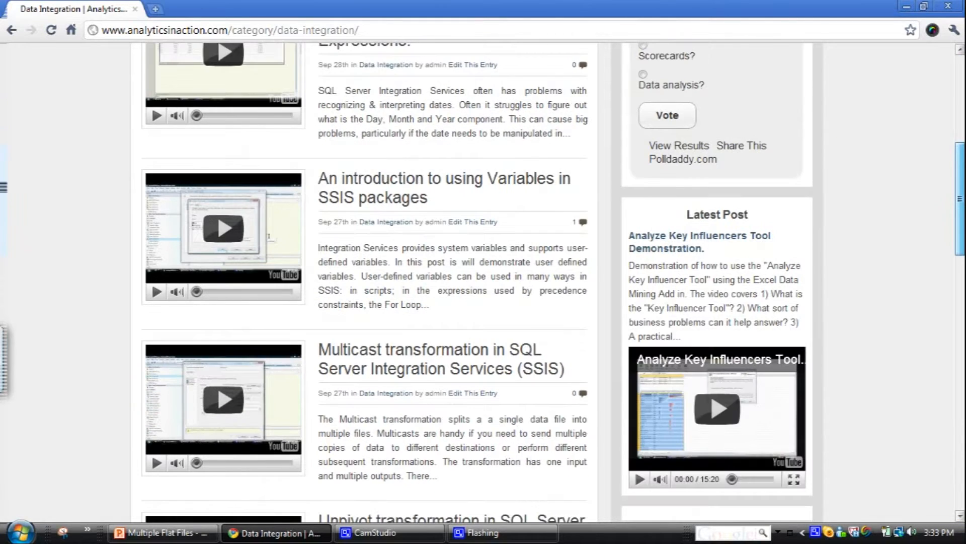
scroll(down, 3)
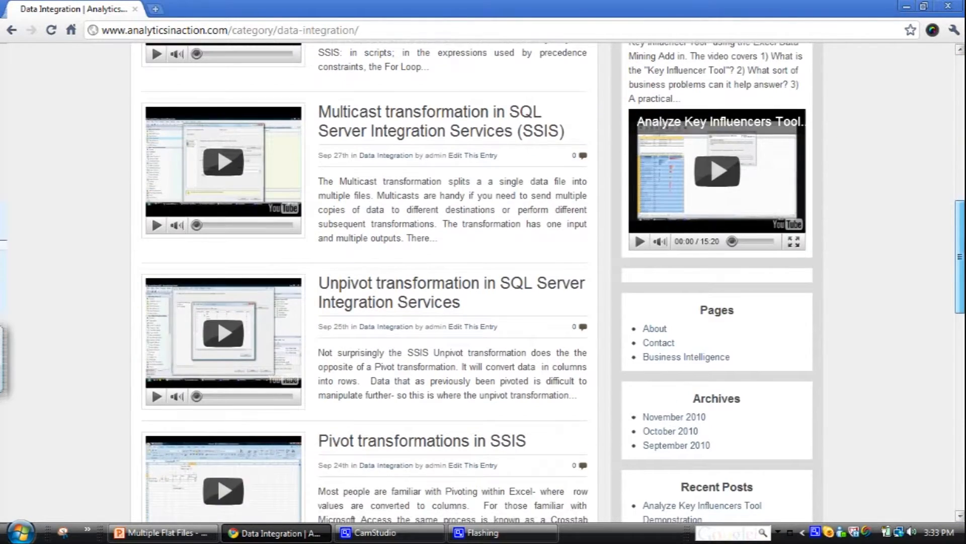
scroll(down, 3)
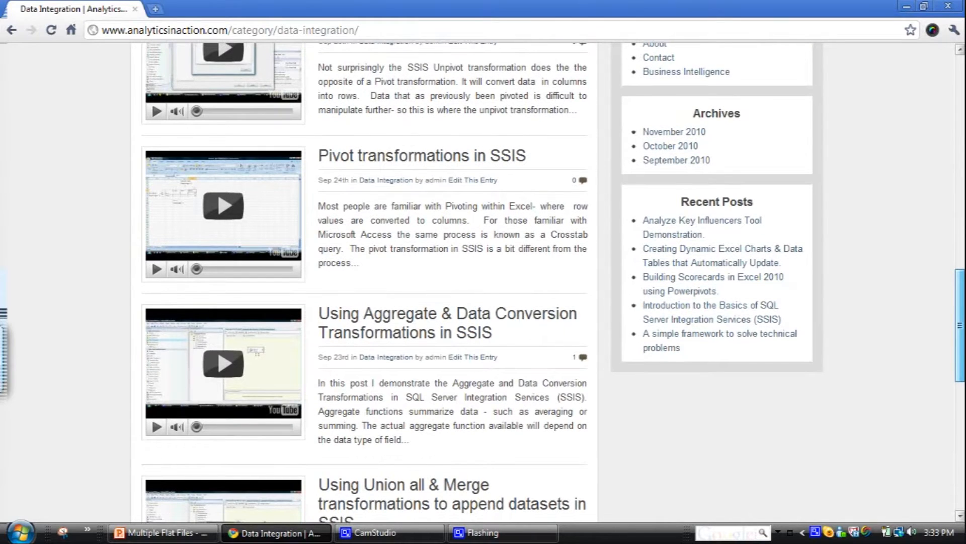
scroll(down, 3)
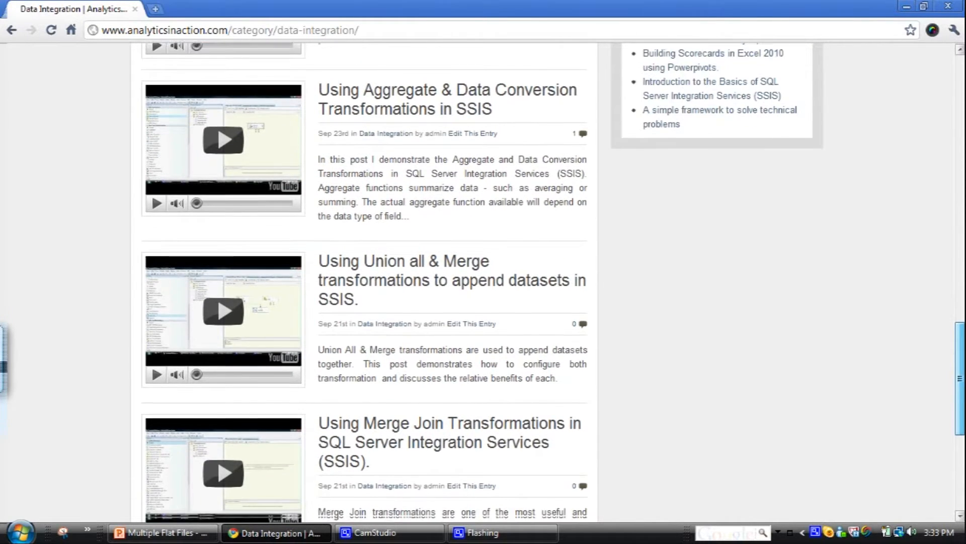
scroll(down, 3)
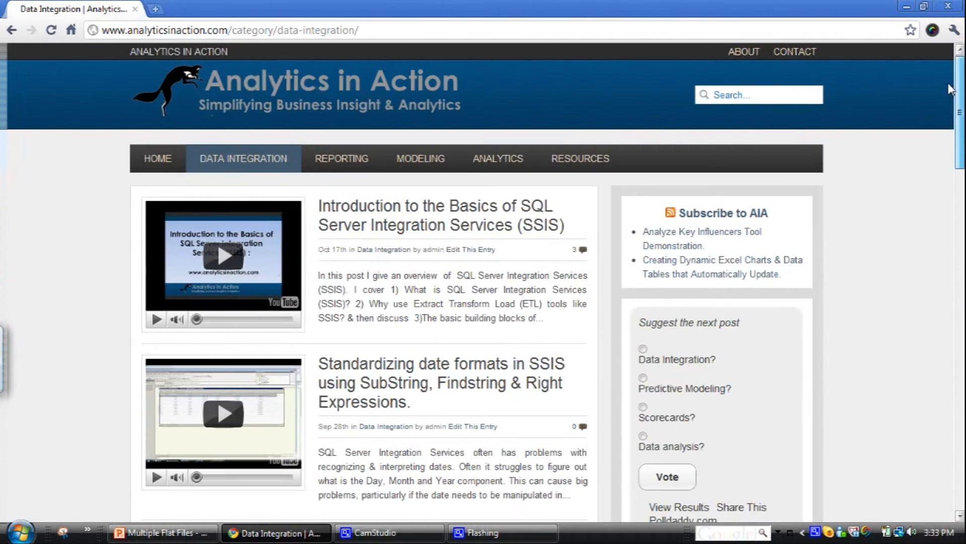
mouse_move(430, 120)
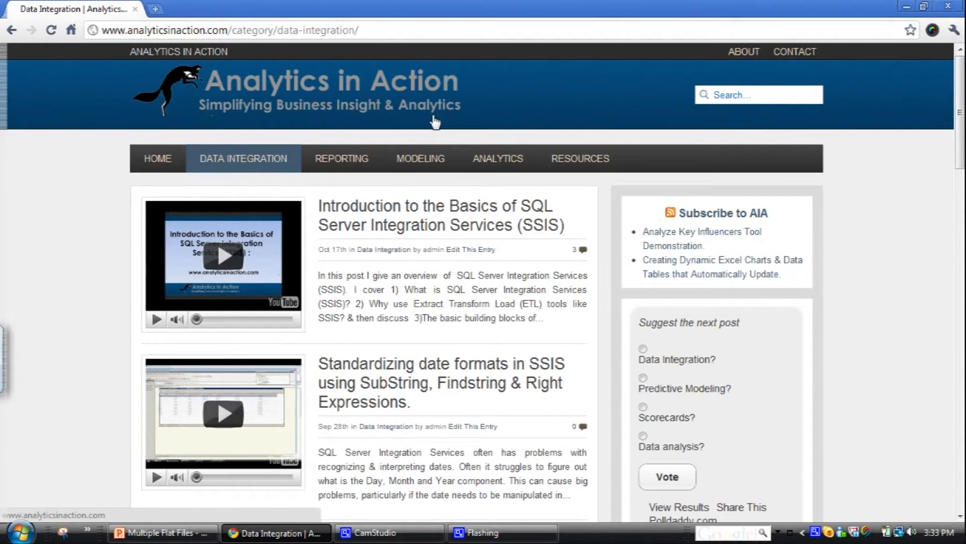
Step: Browse the Reporting and then the Modeling category pages from the site navigation
click(341, 159)
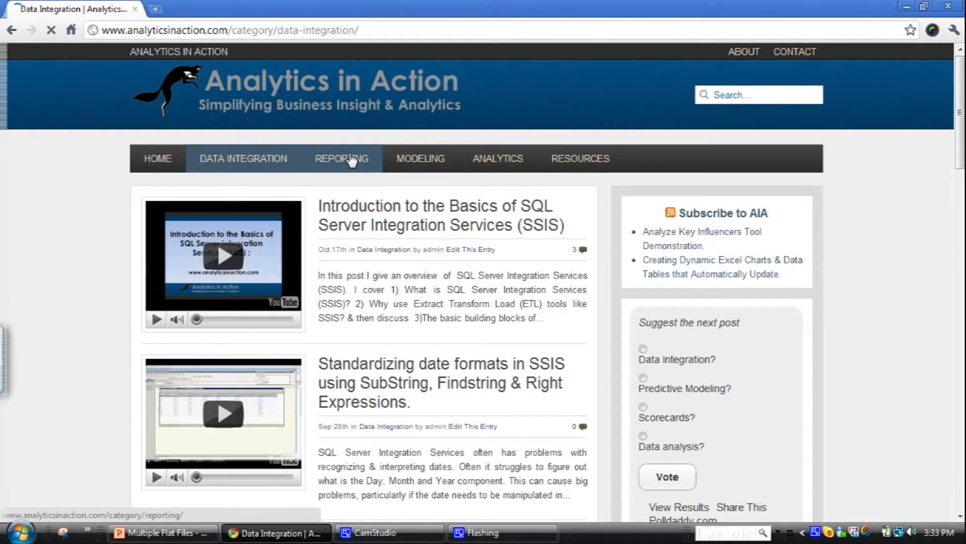
click(343, 159)
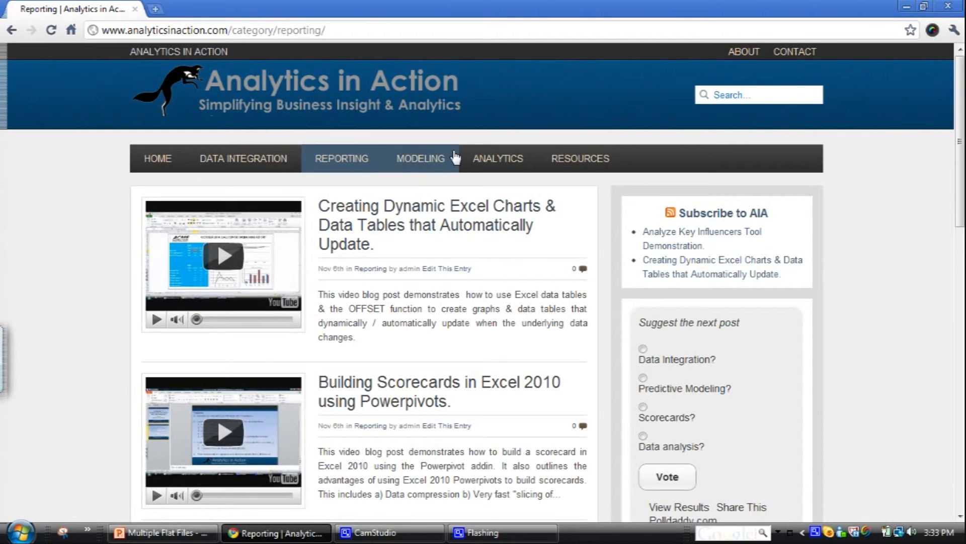
click(427, 160)
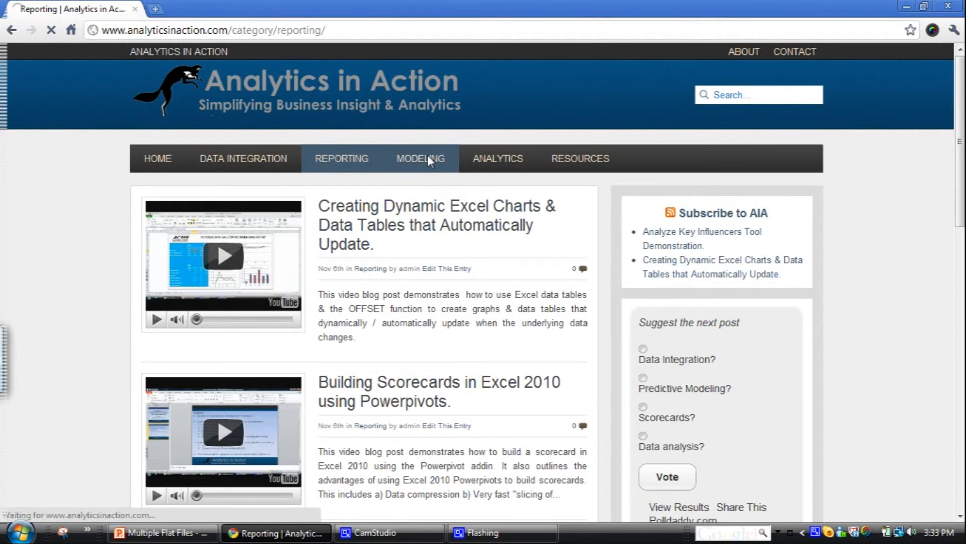
click(421, 159)
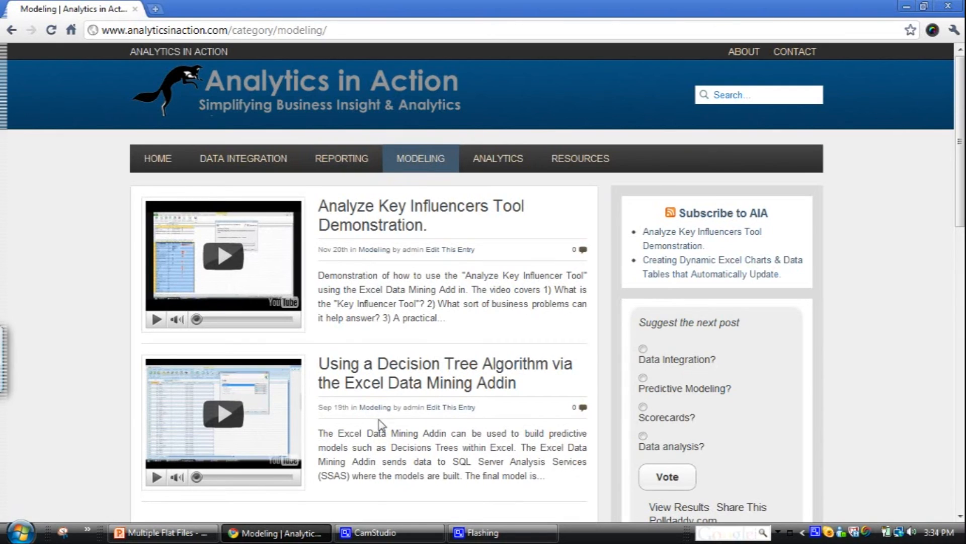
mouse_move(161, 531)
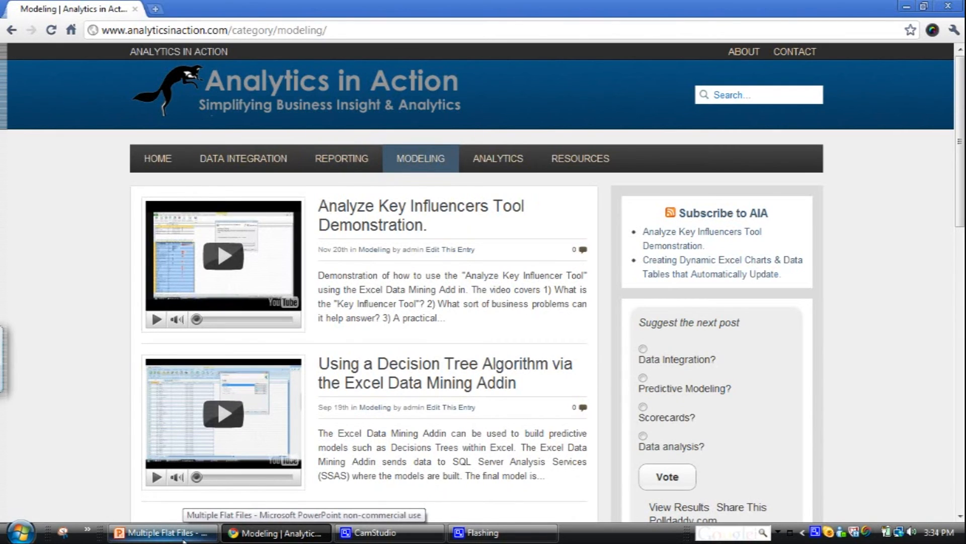